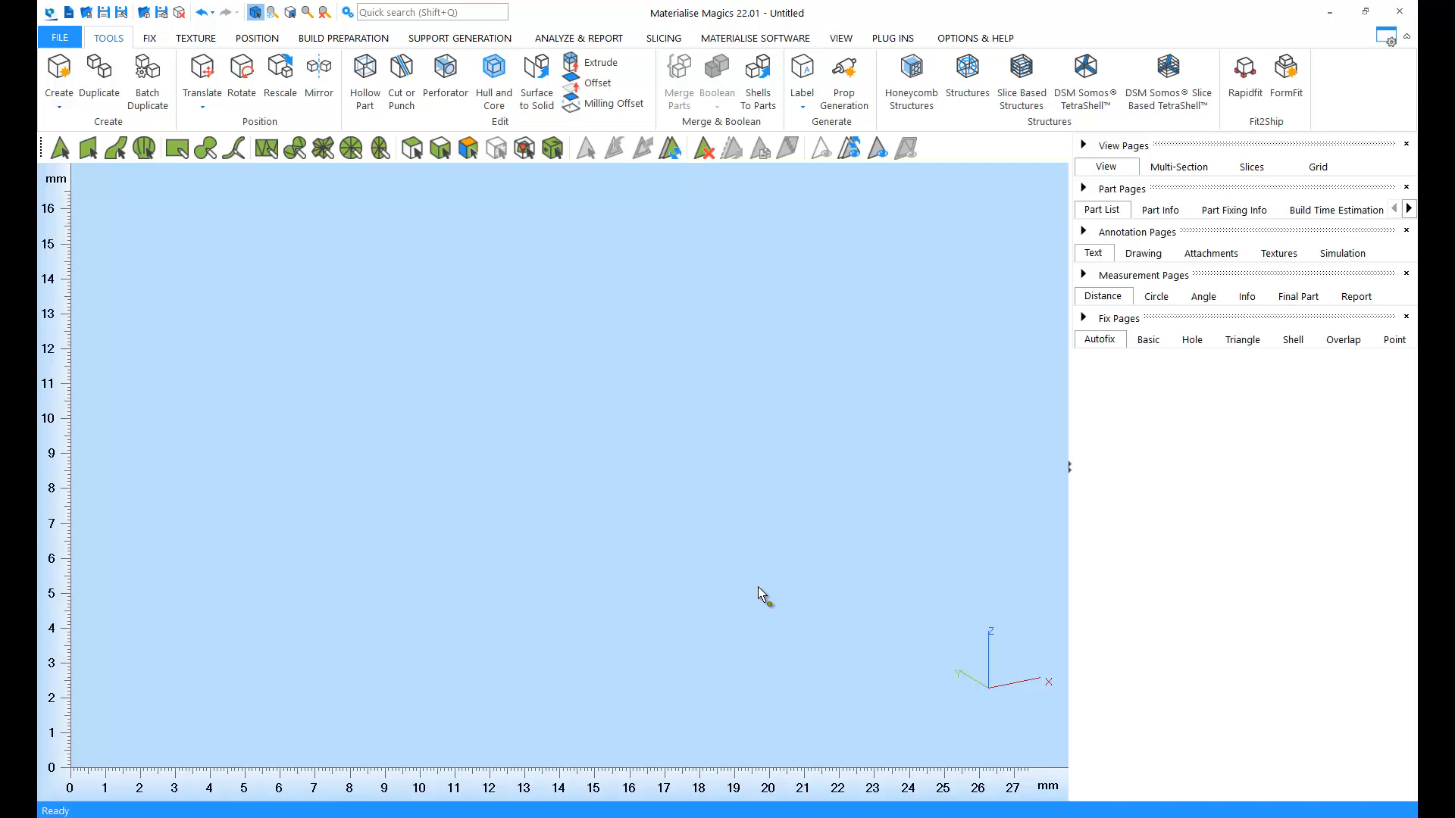
mouse_move(177, 132)
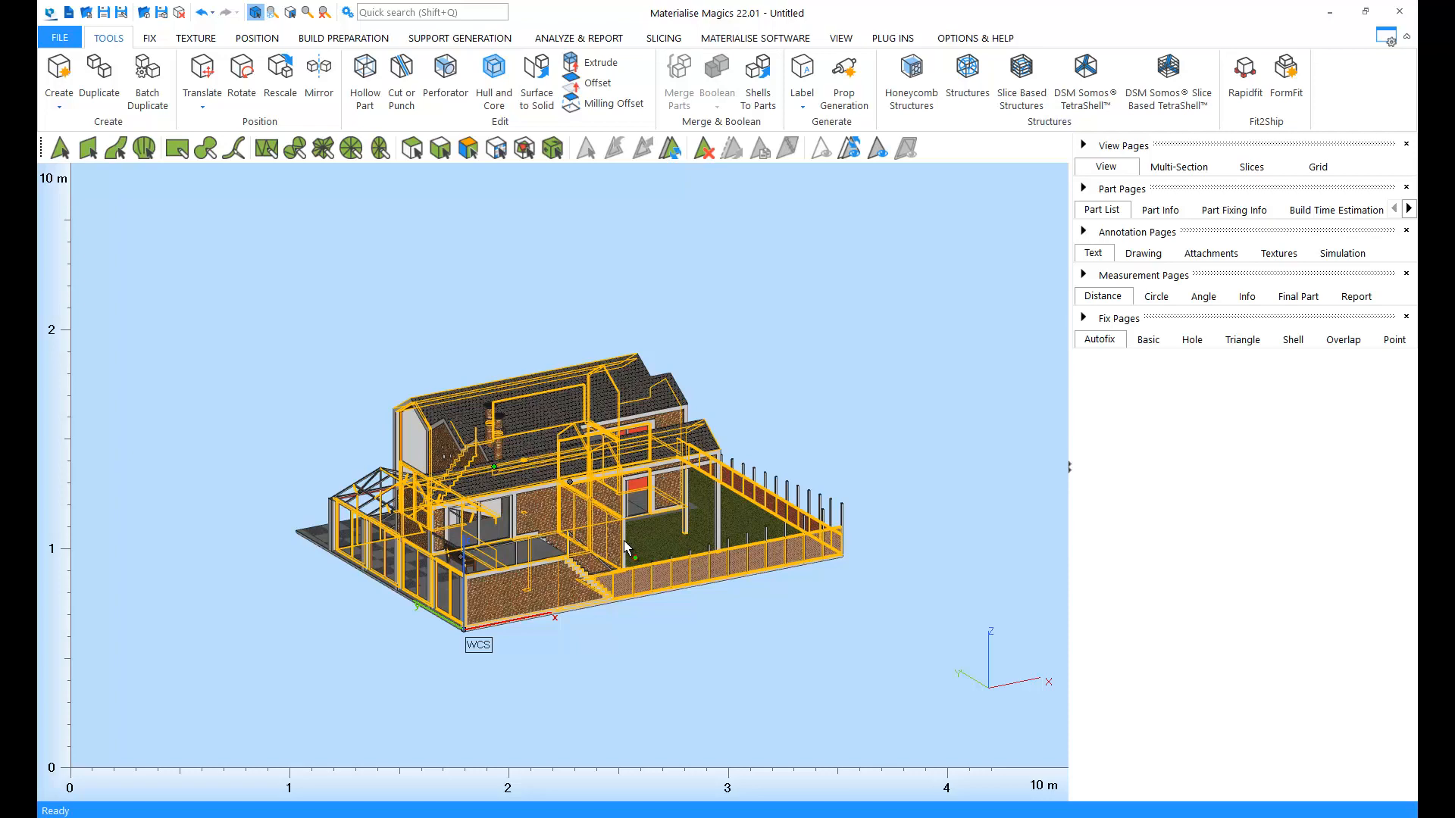
Step: Apply a local ShrinkWrap Part to the two marked chimneys at a 5 mm sample interval
click(151, 79)
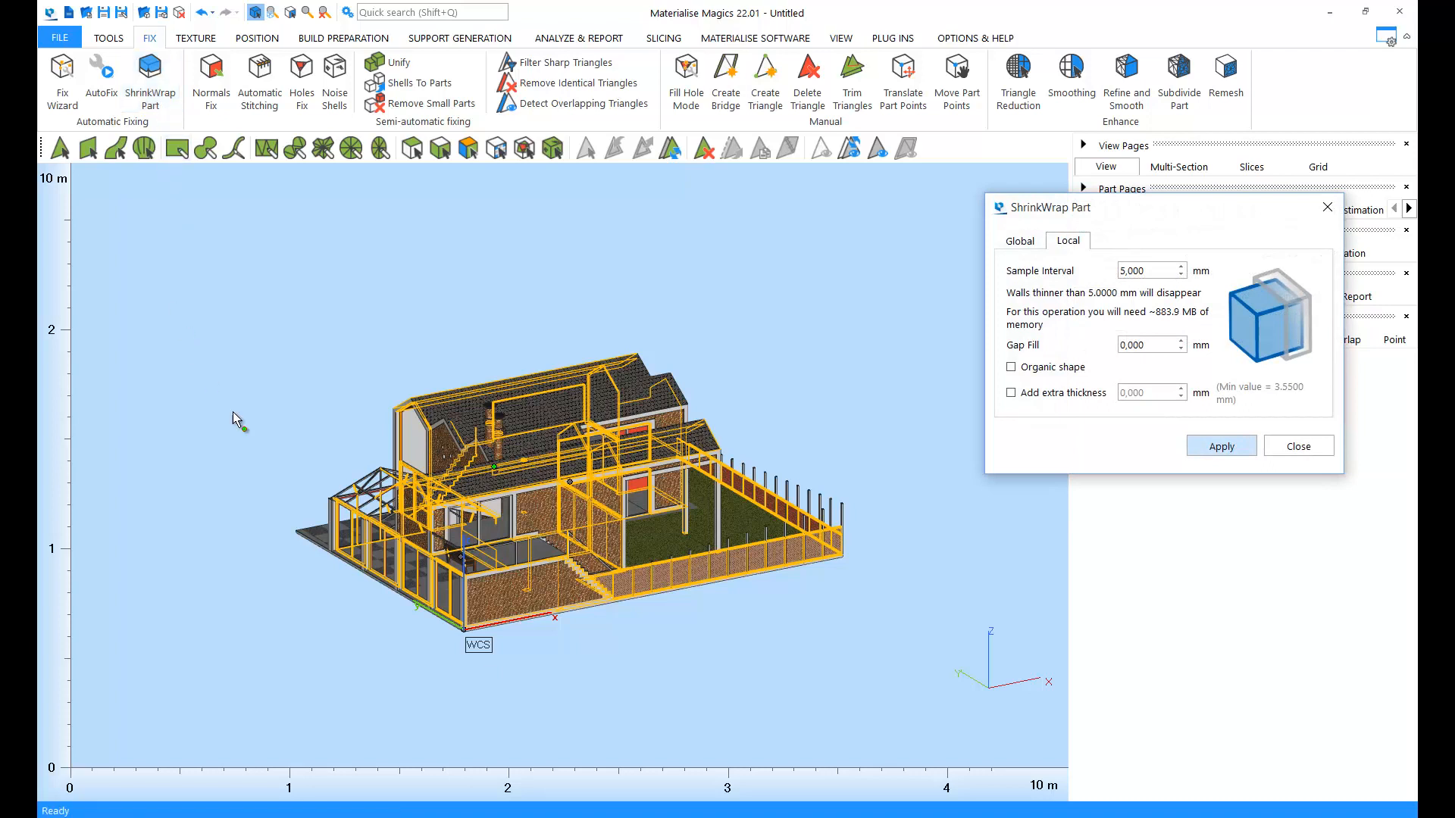
mouse_move(494, 336)
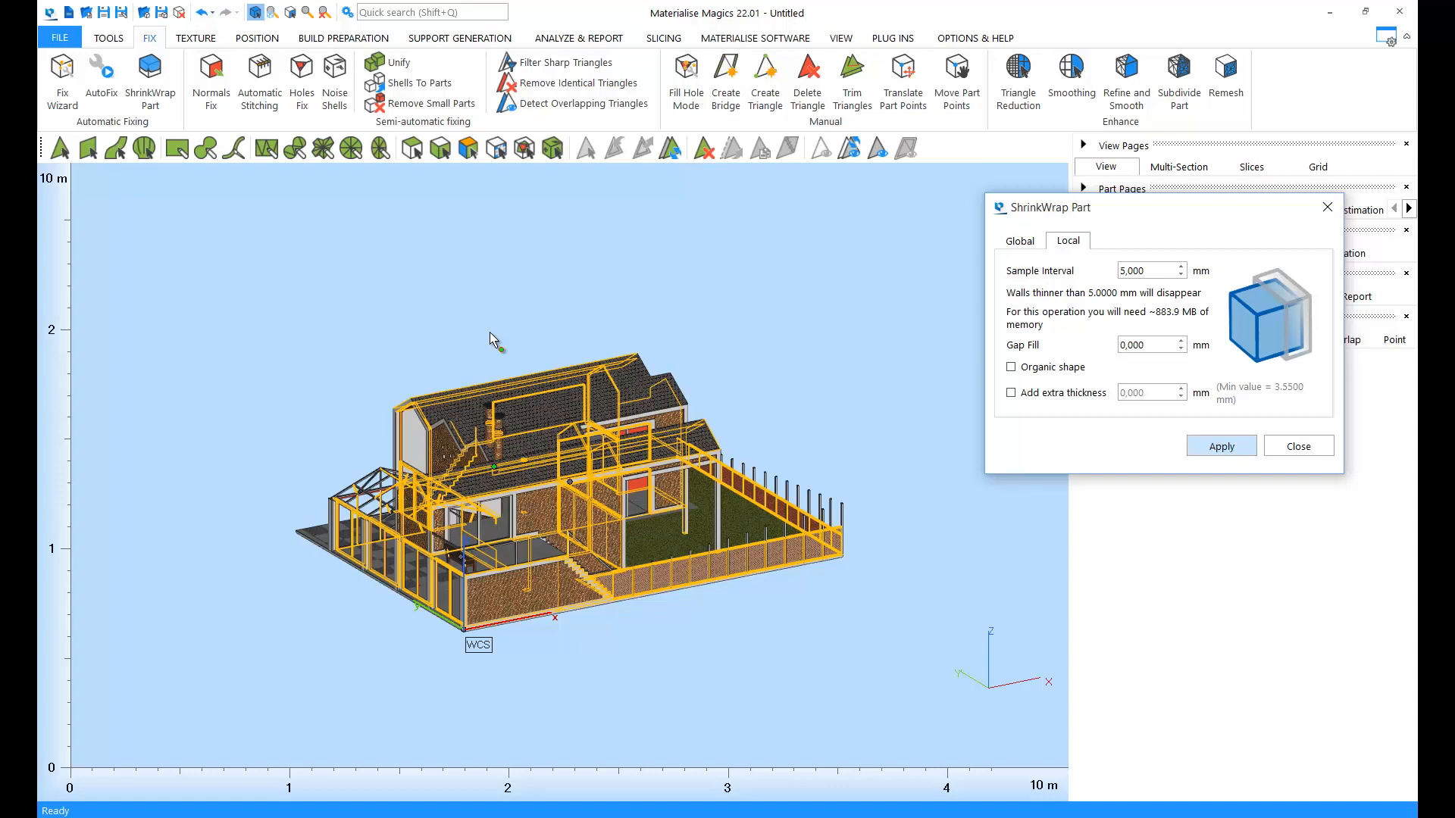
mouse_move(508, 452)
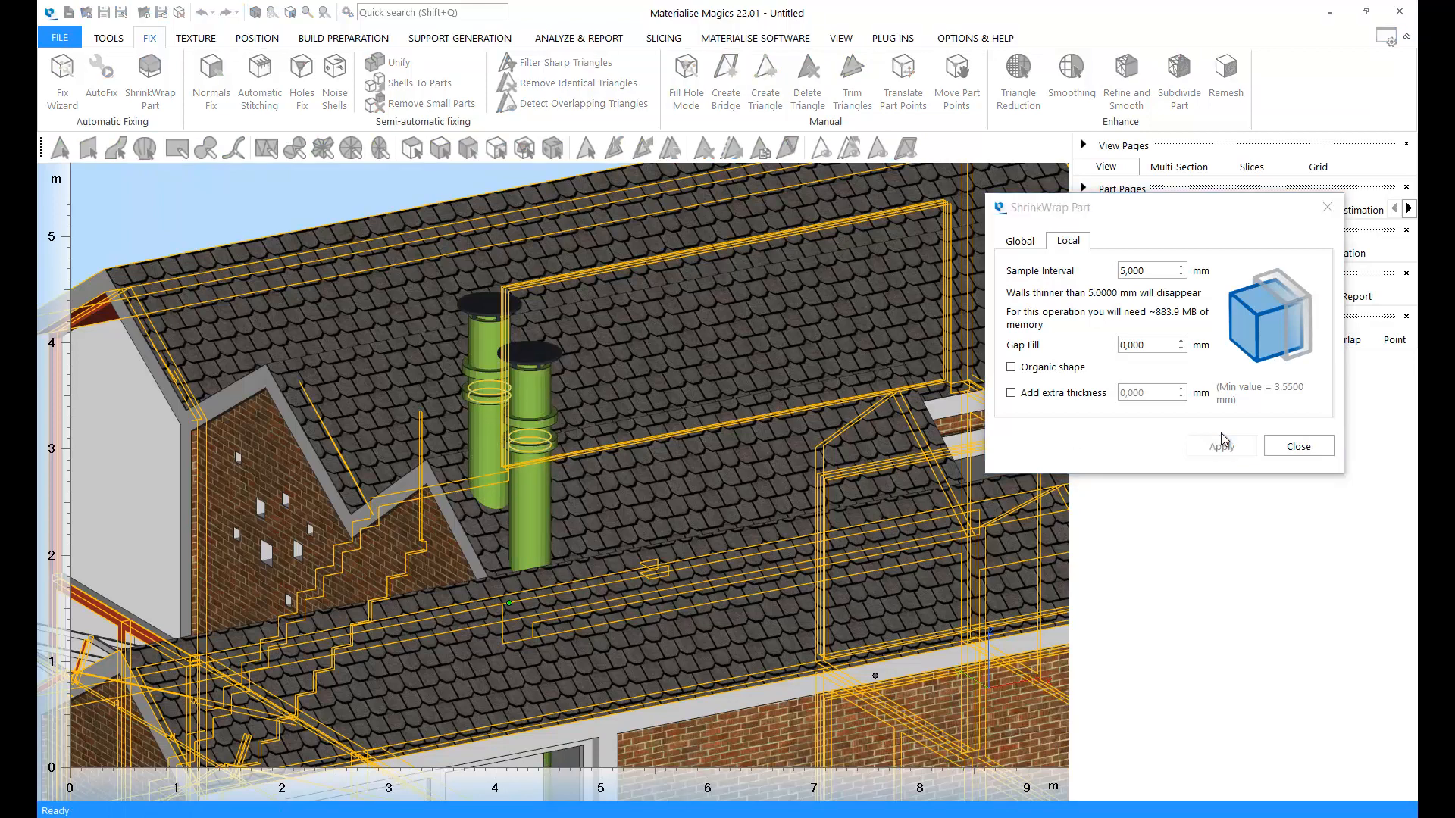
click(1222, 446)
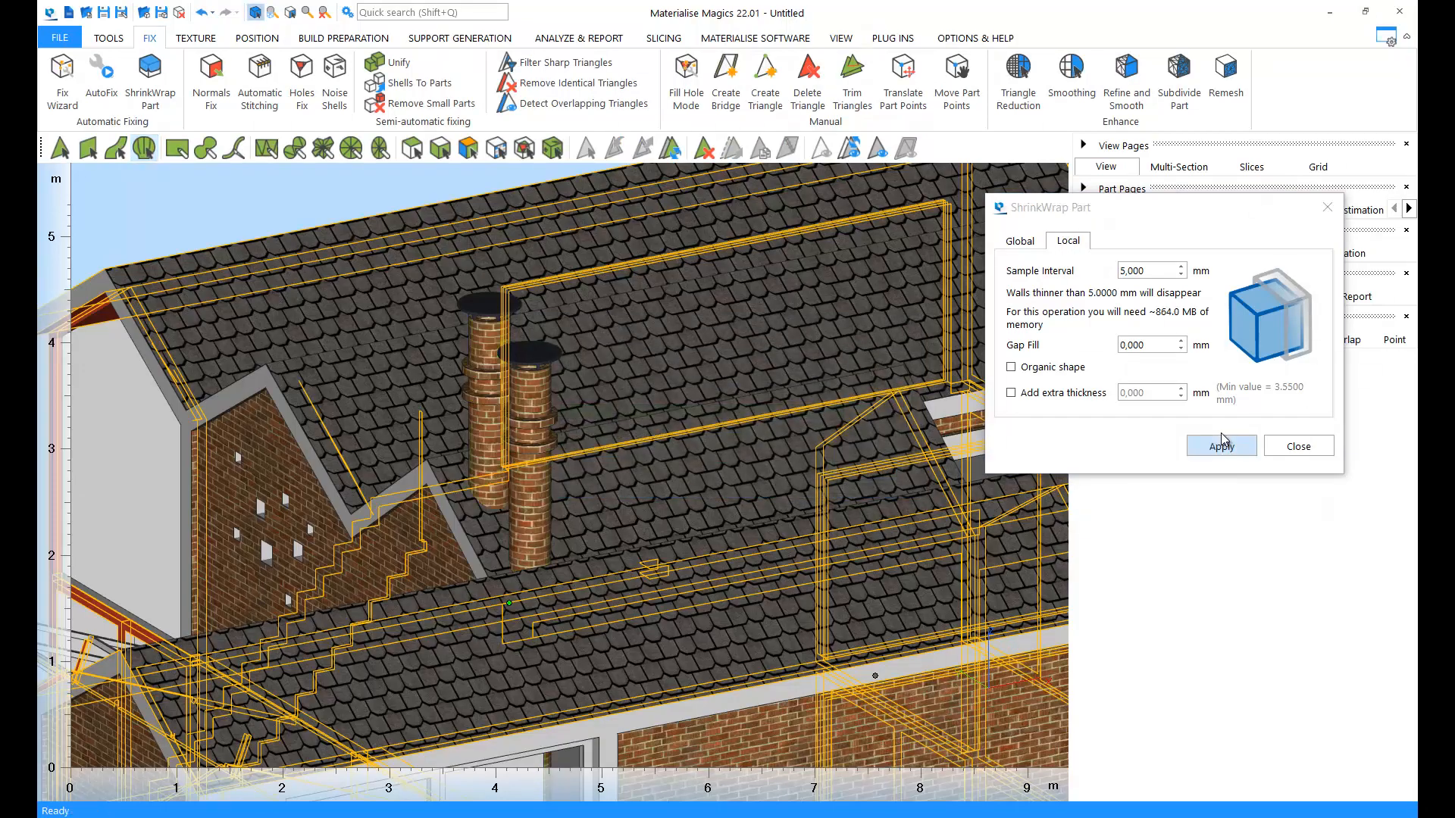
mouse_move(584, 398)
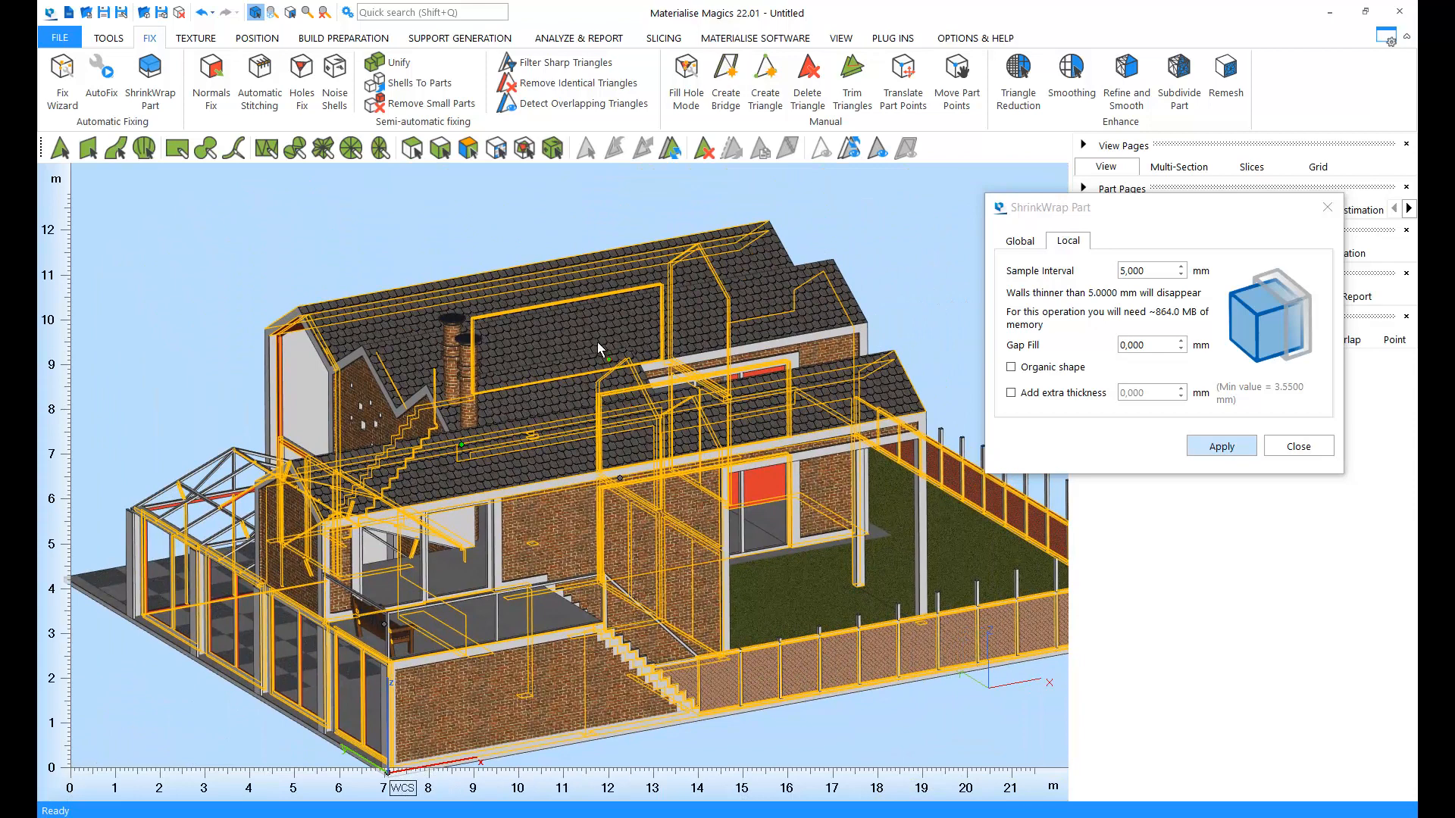
Step: Apply a global shrink wrap to the whole house at a 30 mm sample interval
click(1019, 241)
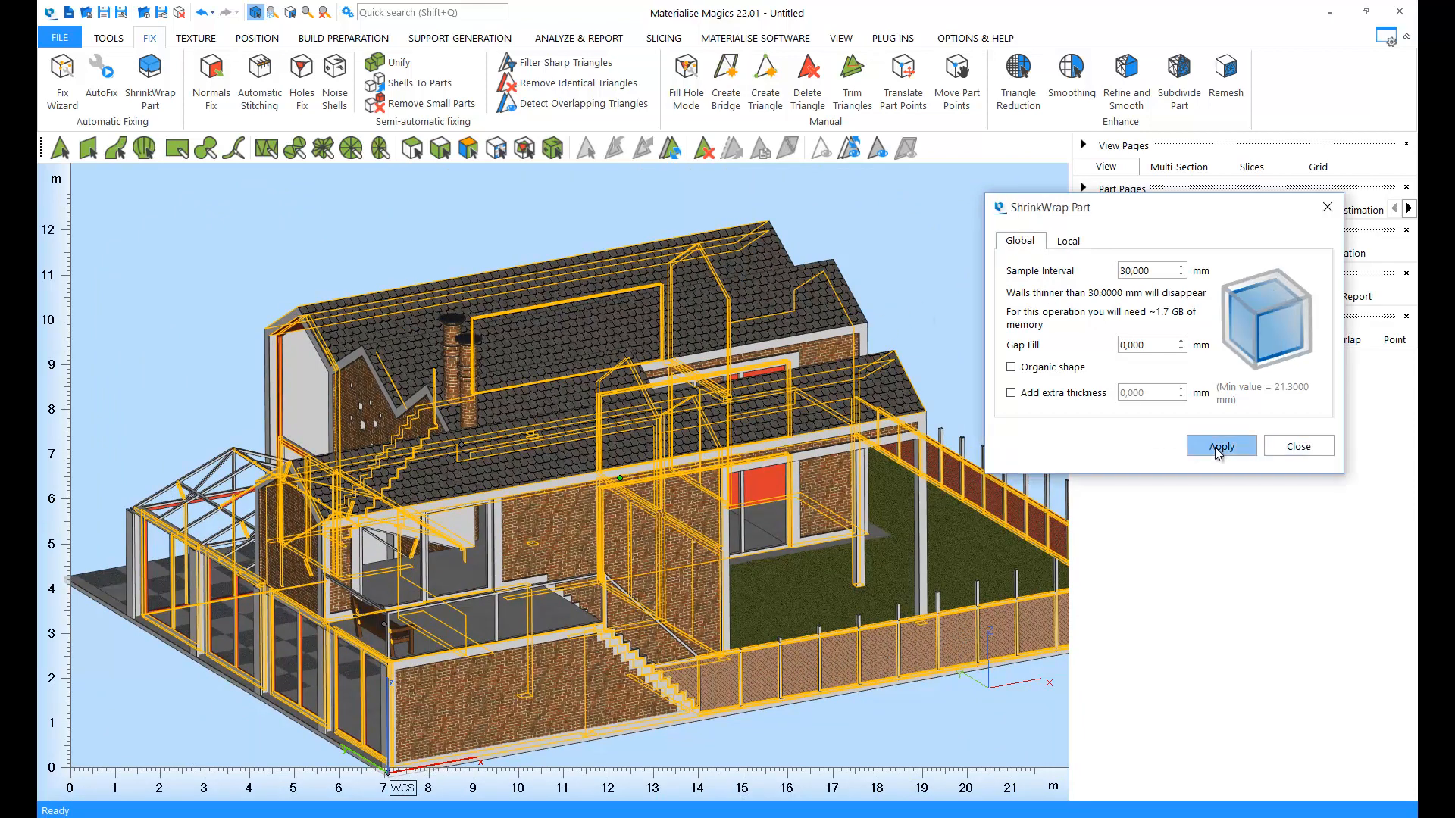
click(1220, 445)
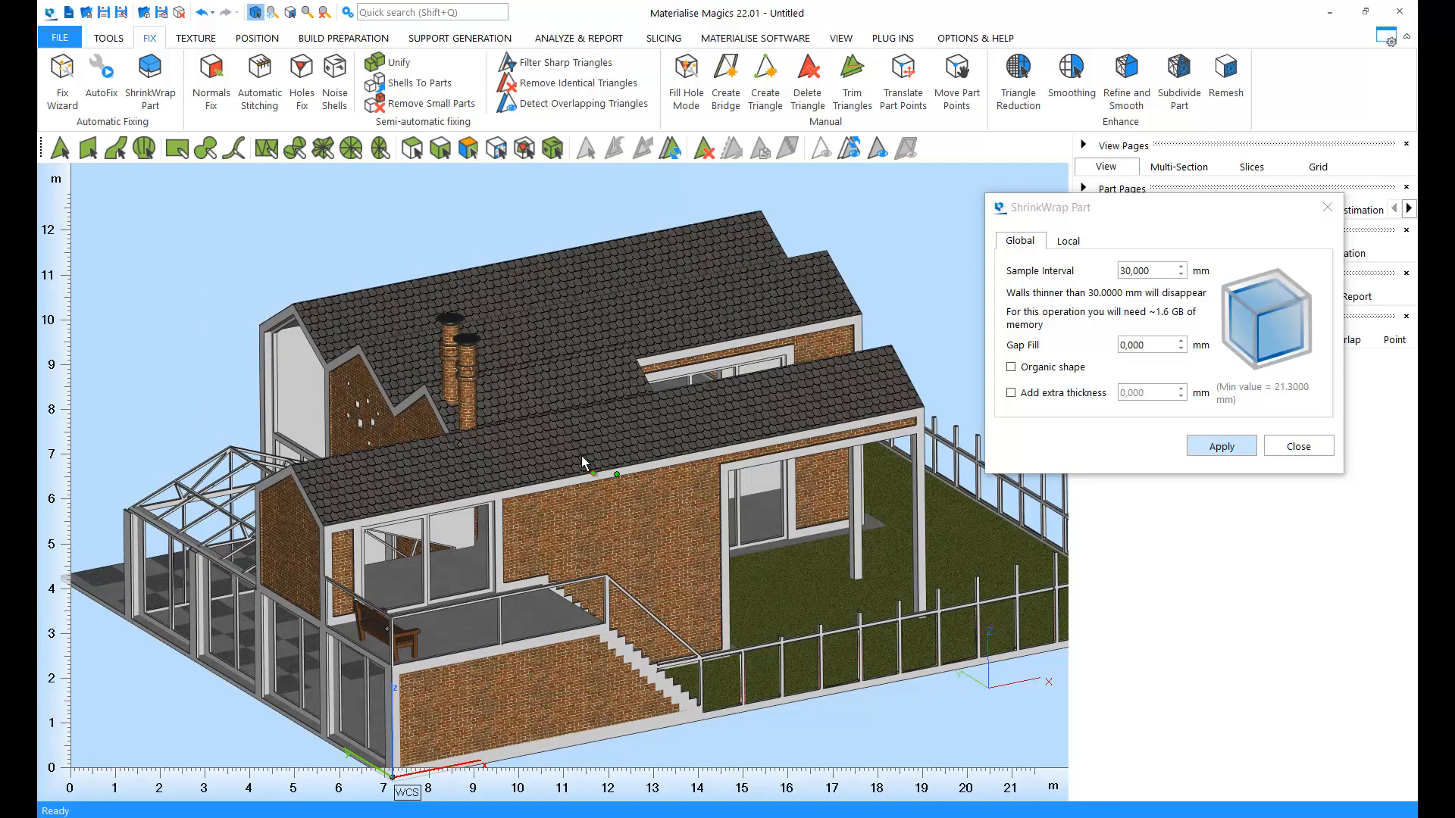
mouse_move(578, 468)
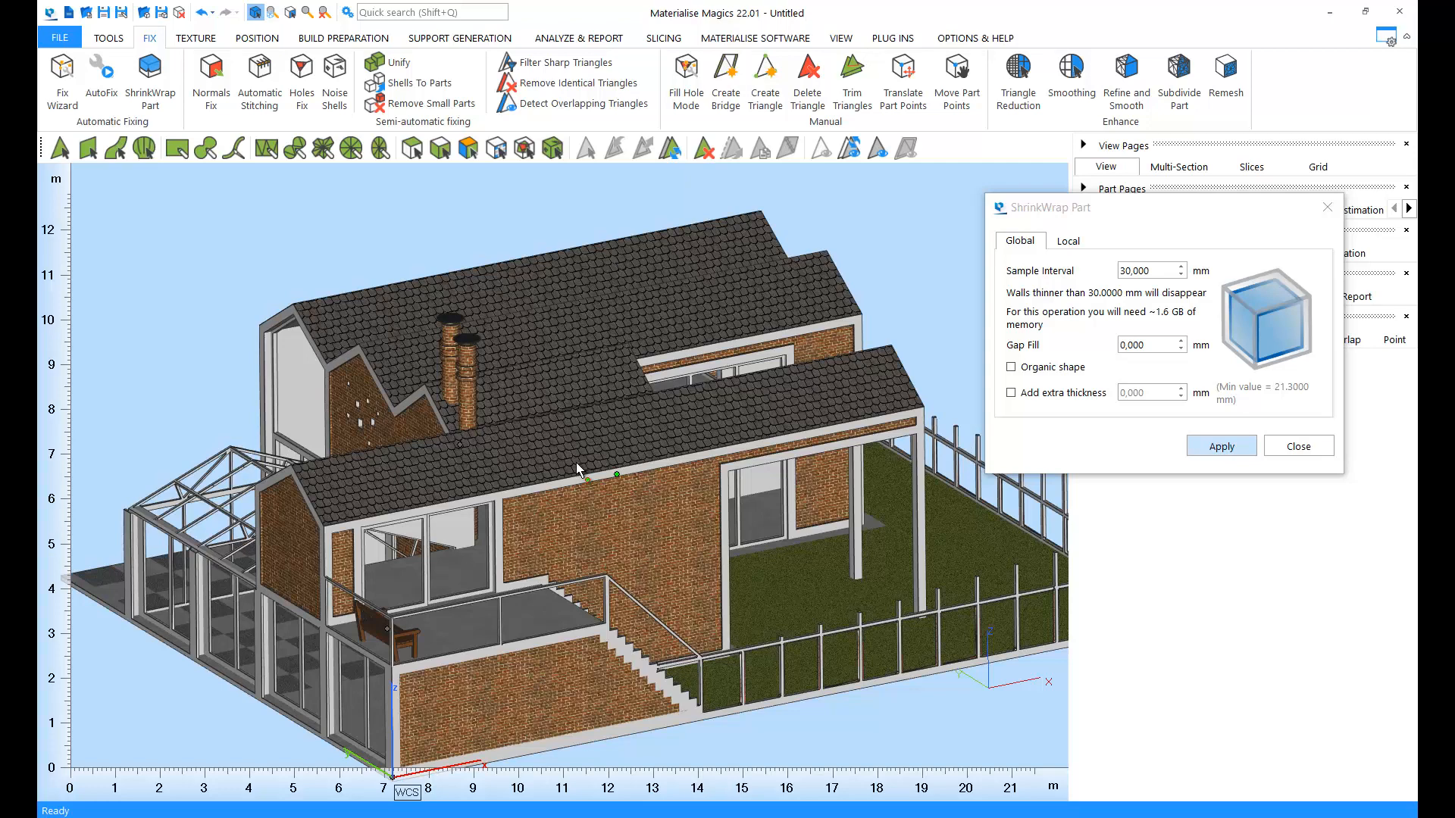
mouse_move(568, 481)
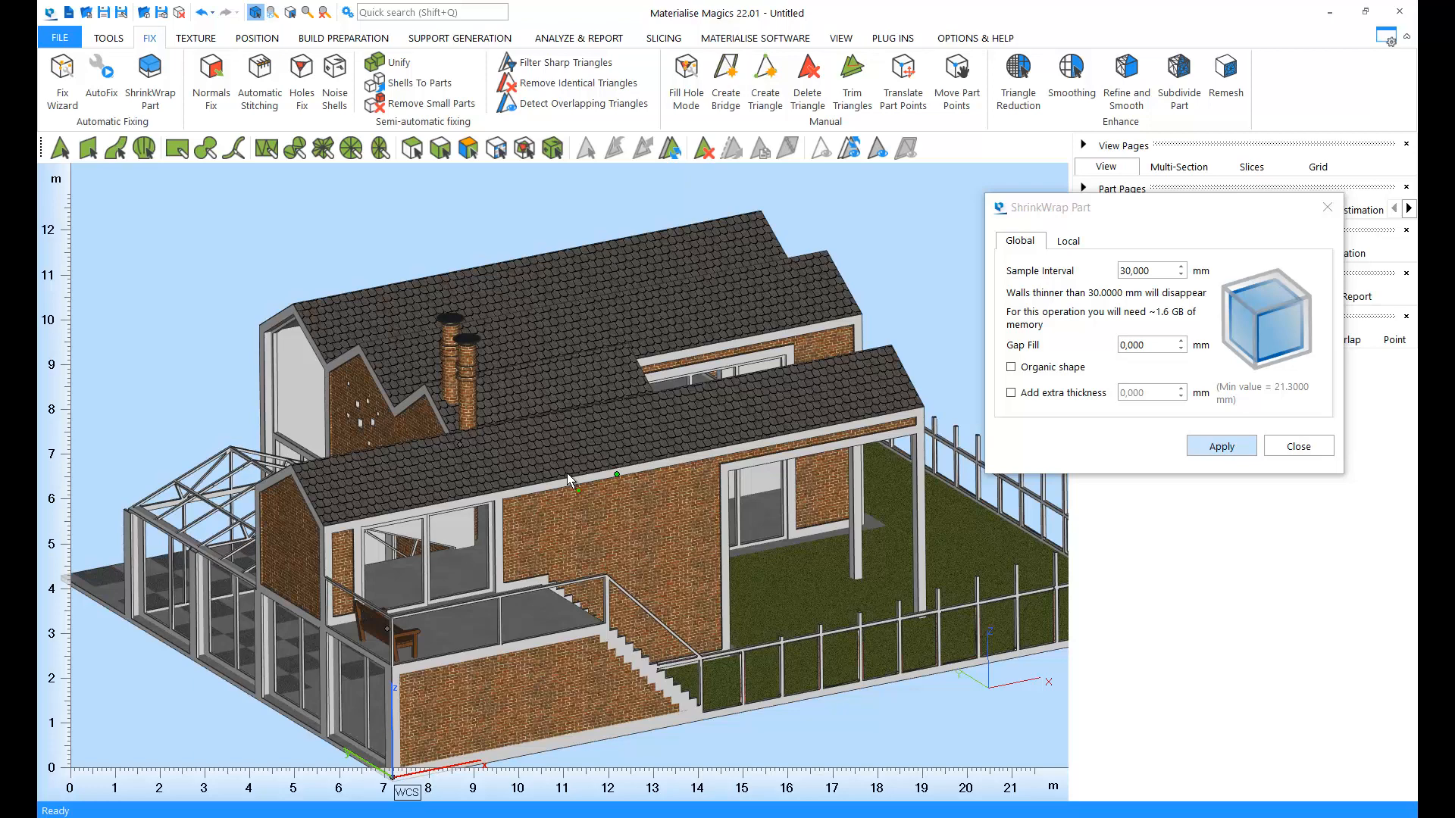
mouse_move(547, 476)
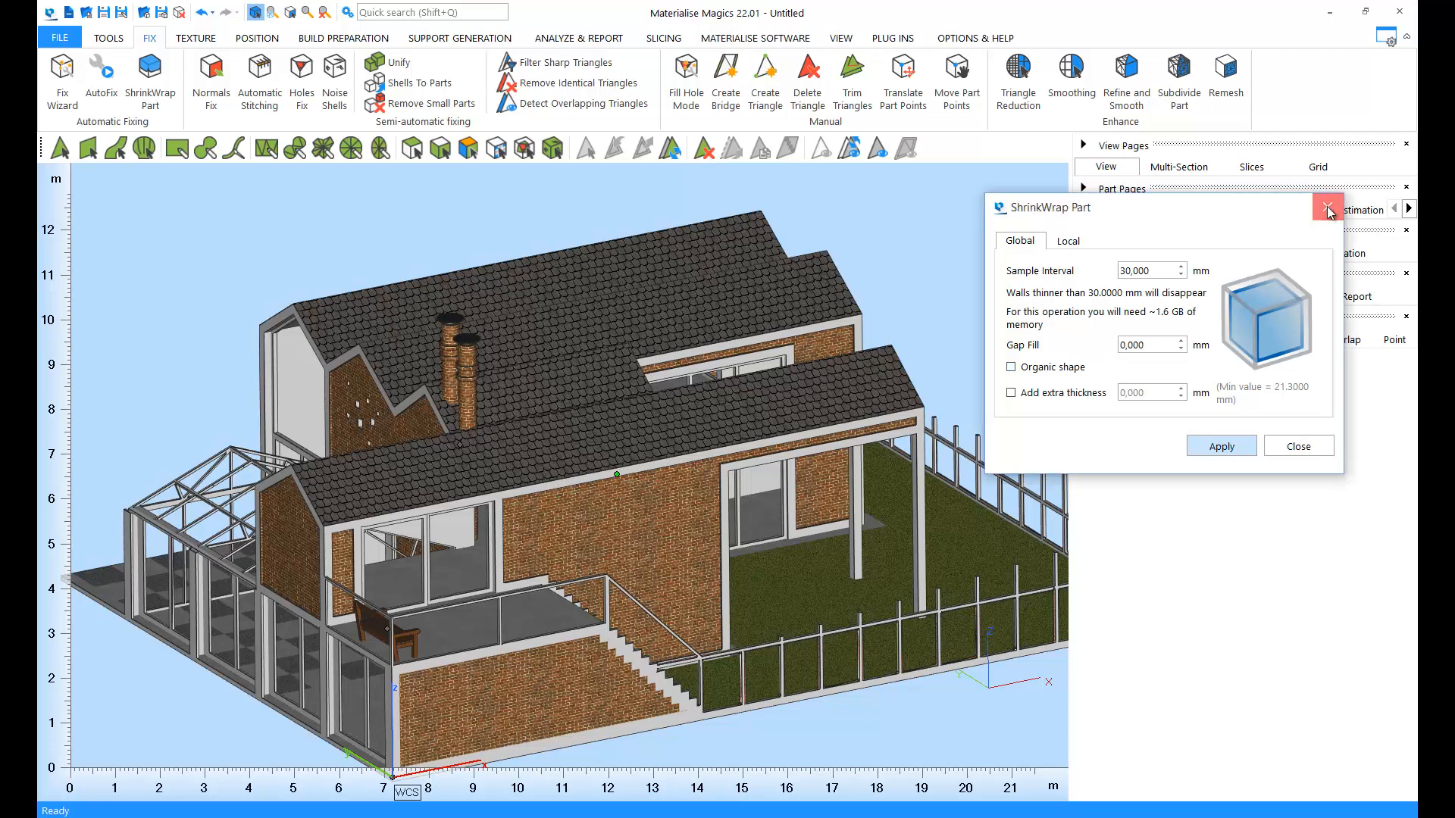
Step: Close the ShrinkWrap Part dialog, leaving the wrapped house in view
click(1327, 207)
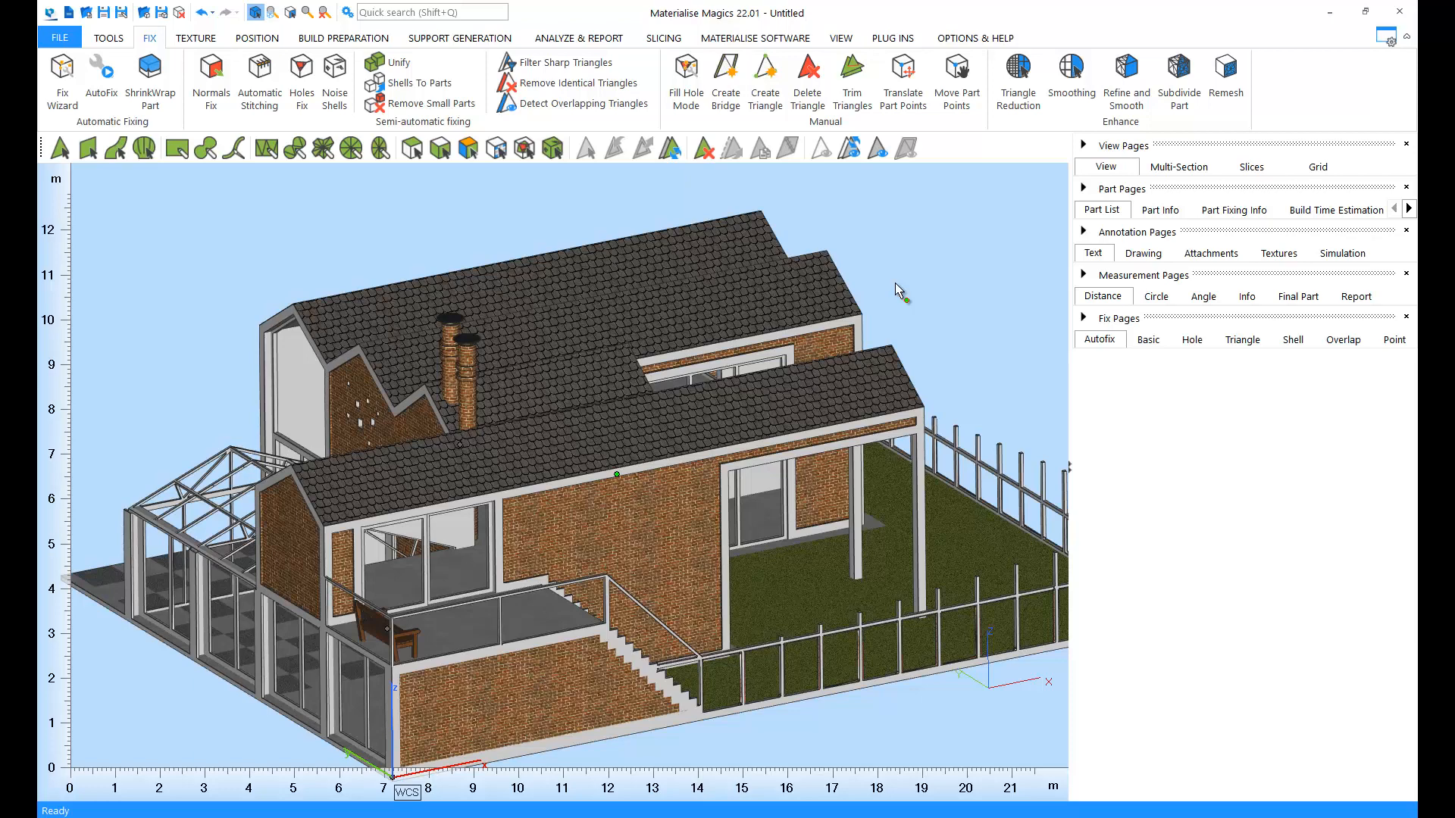
Step: Mark the ledge surface around the glazing and bring up Paint Part
scroll(up, 3)
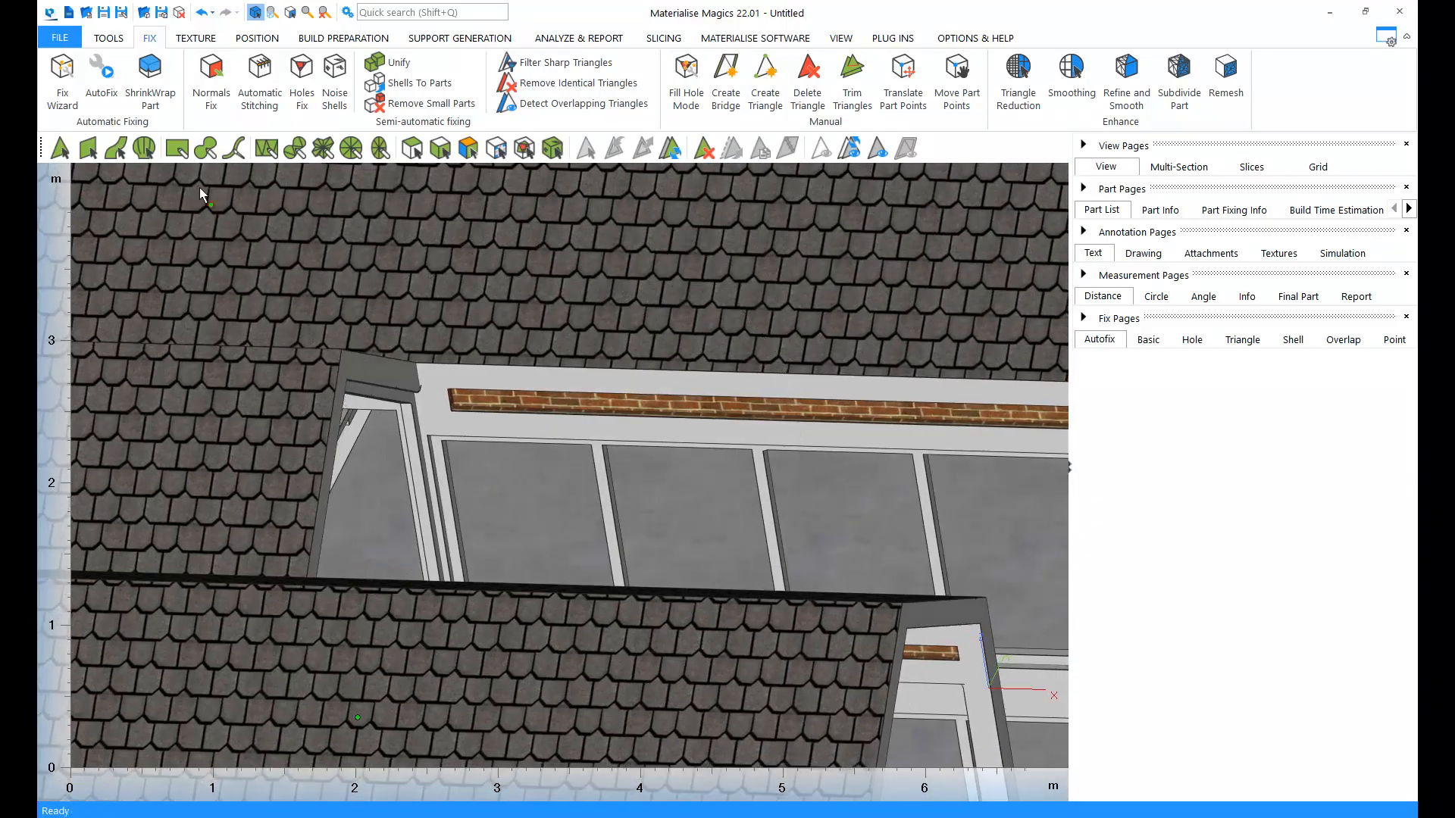
click(506, 385)
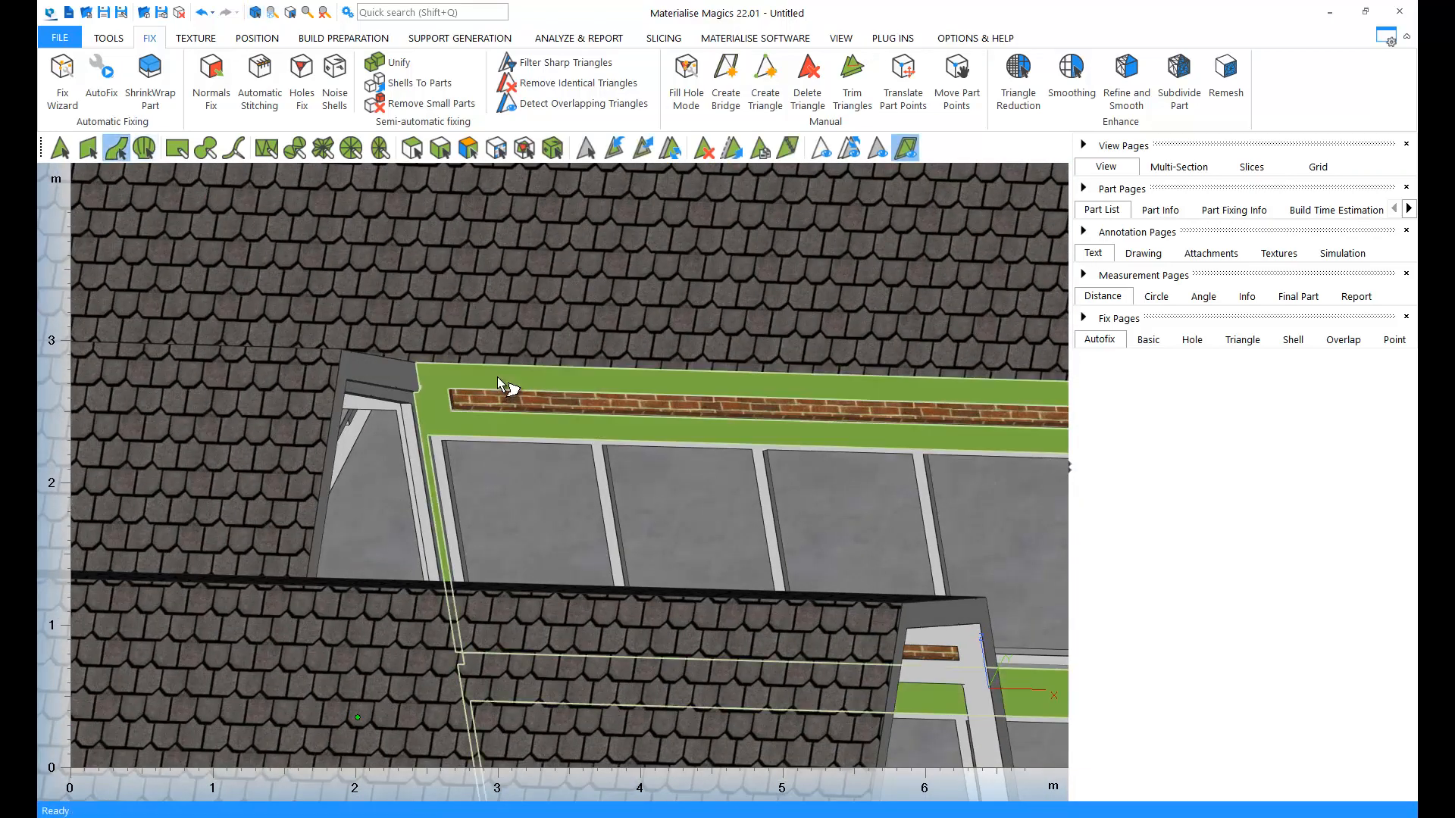
click(195, 37)
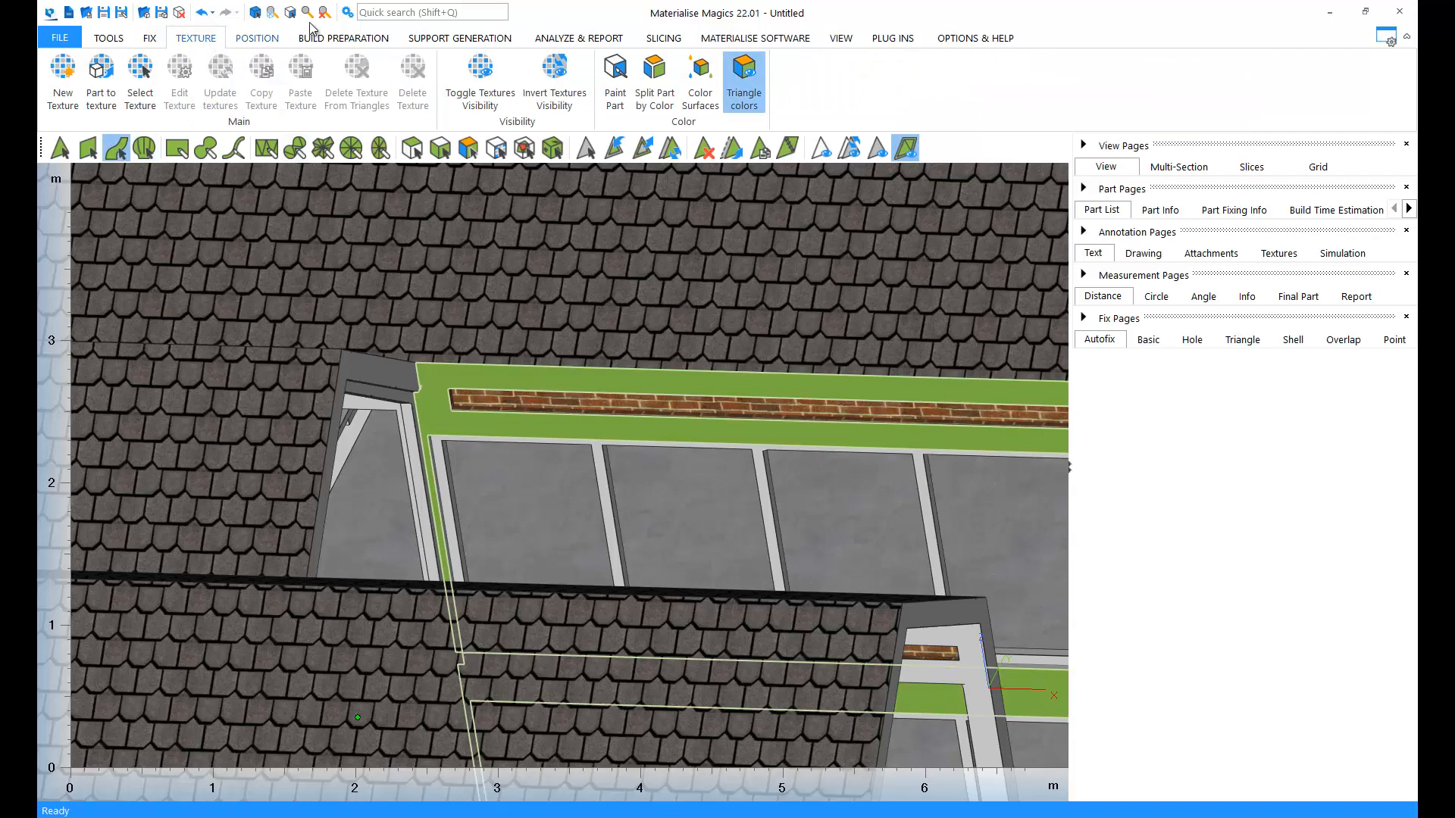
click(614, 77)
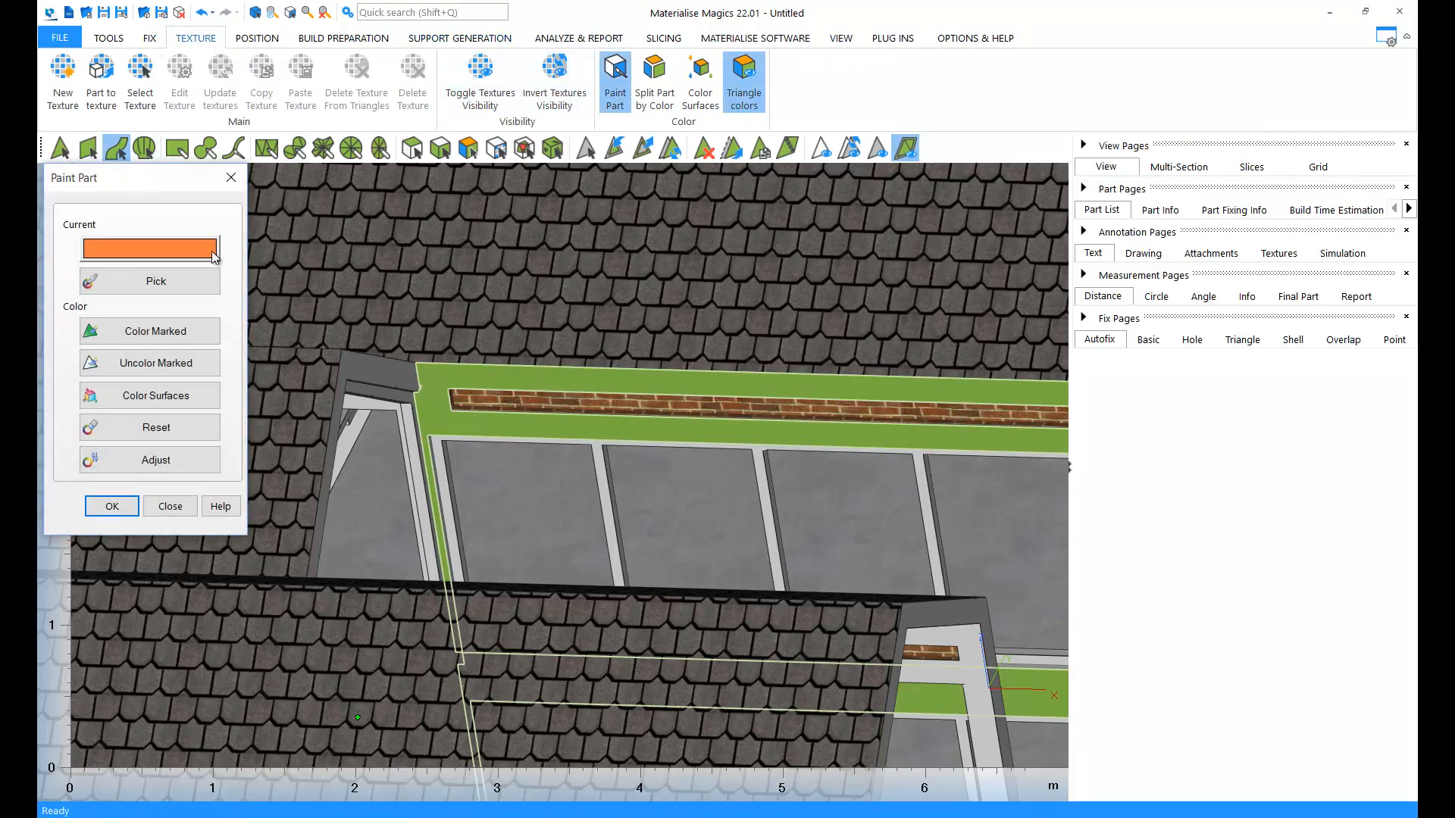
Step: Colour the marked ledge surface orange via Color Marked
click(149, 247)
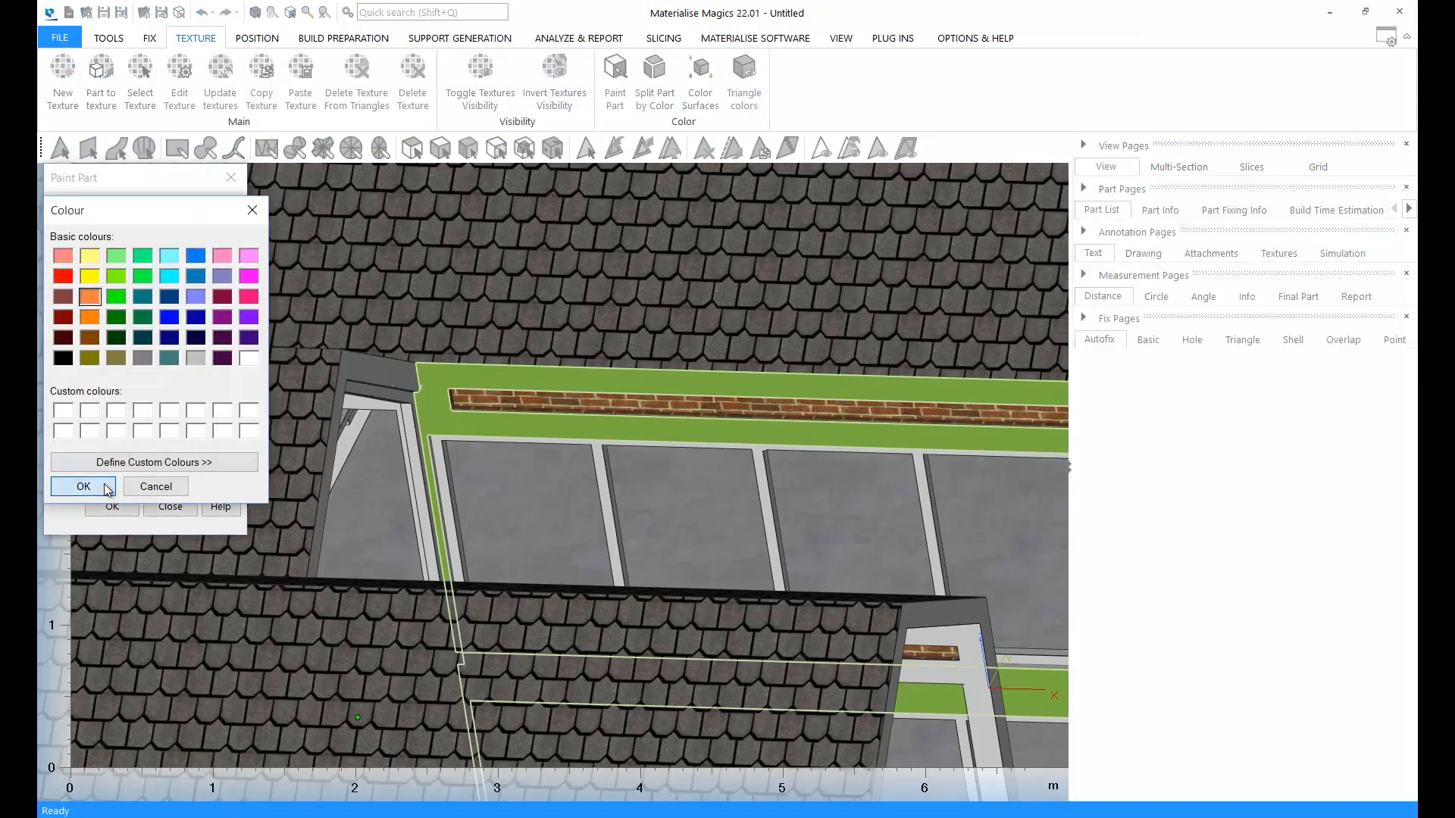
click(82, 487)
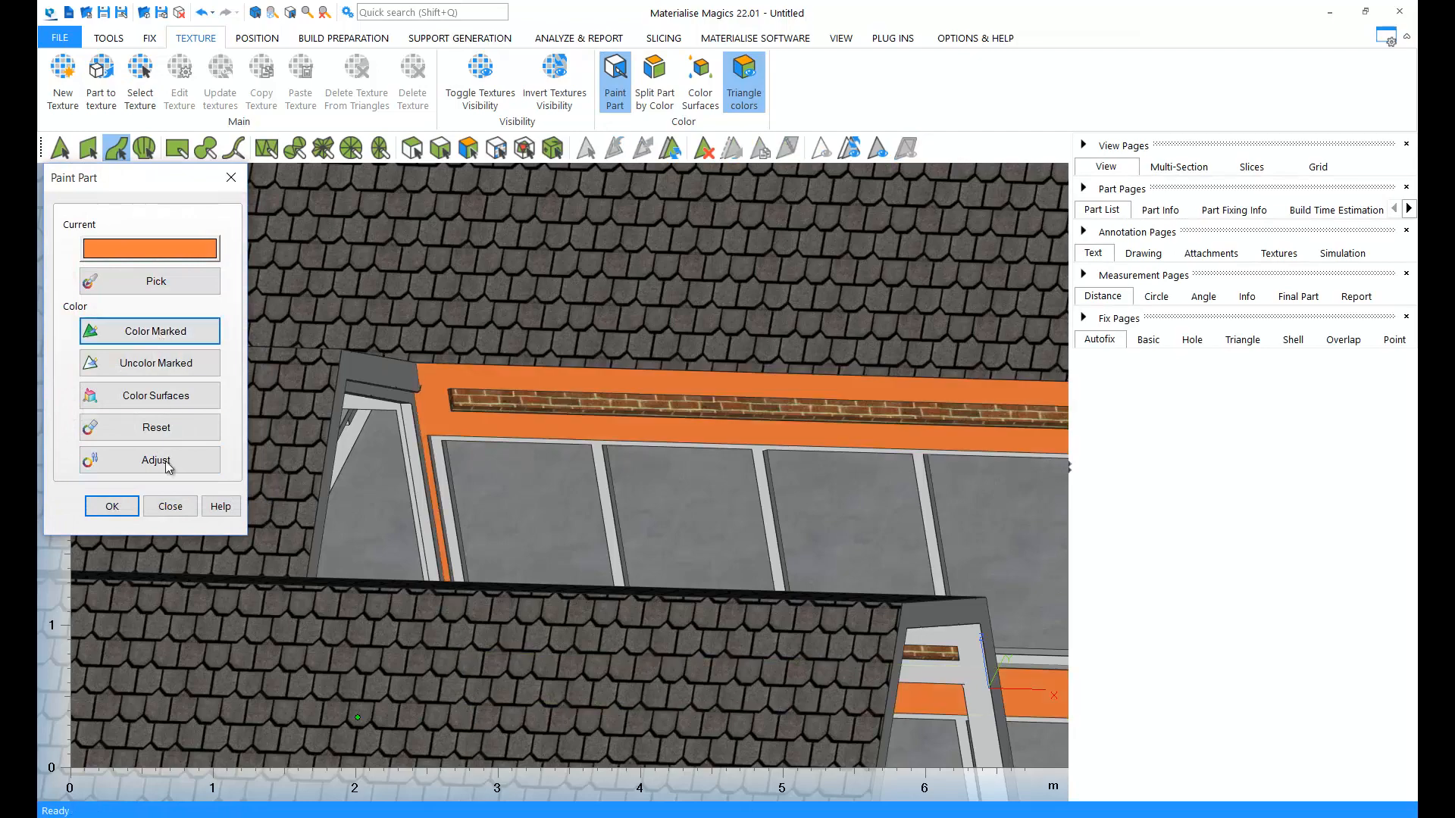
click(170, 506)
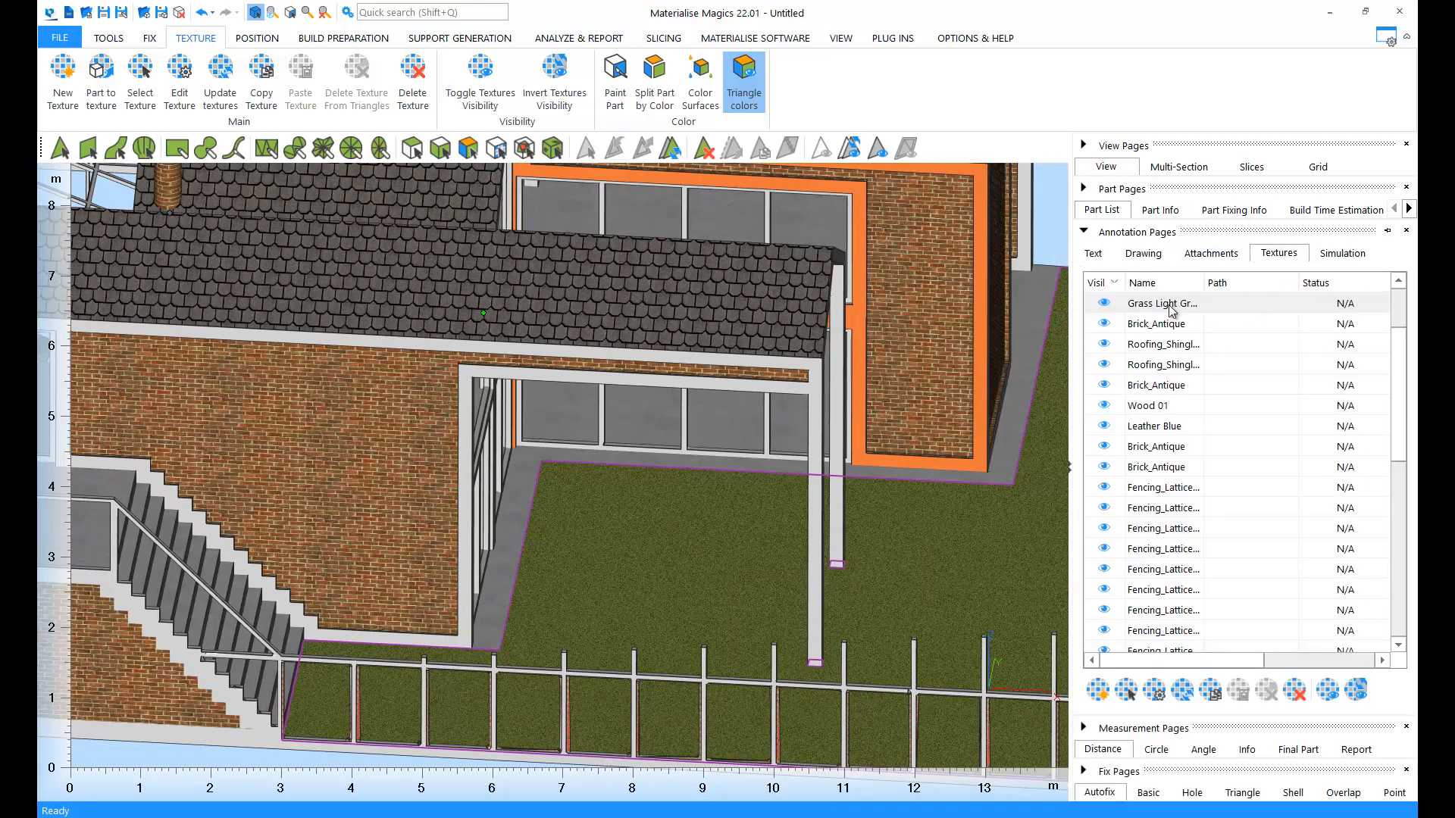
Step: Adjust the Grass Light Green texture's offsets and rotate it 6 degrees, then apply
double_click(1162, 303)
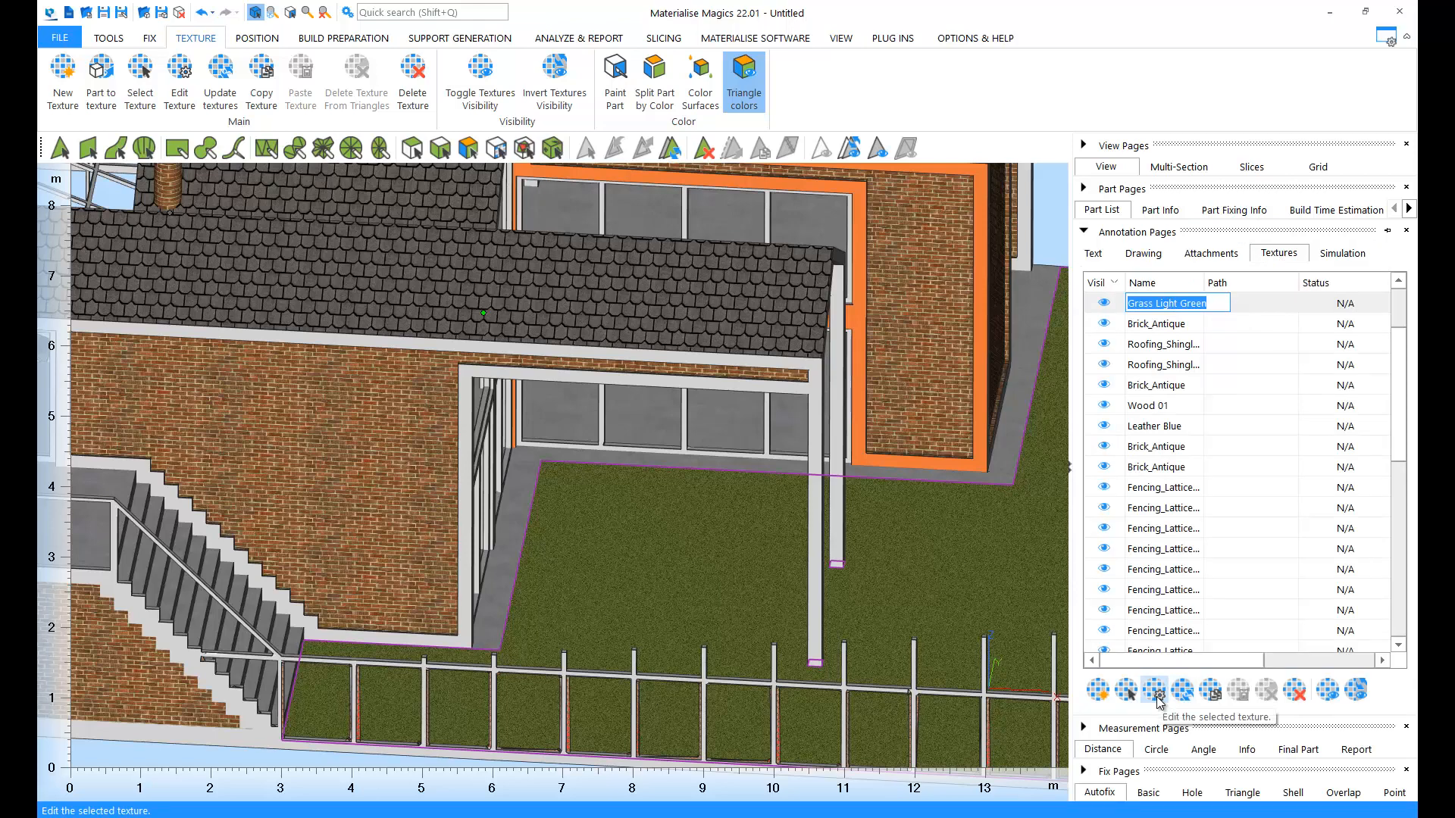
click(1153, 691)
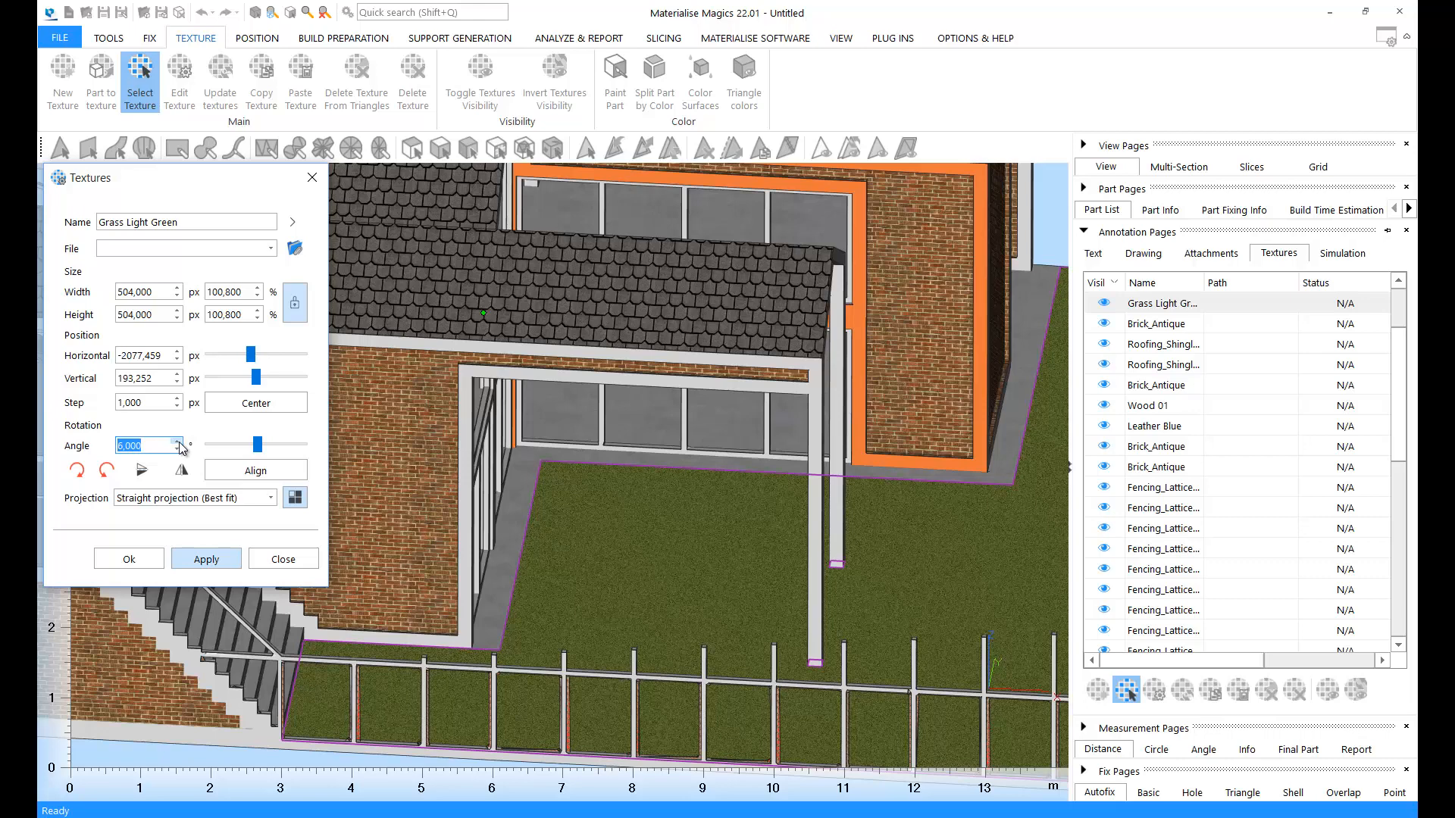
click(206, 559)
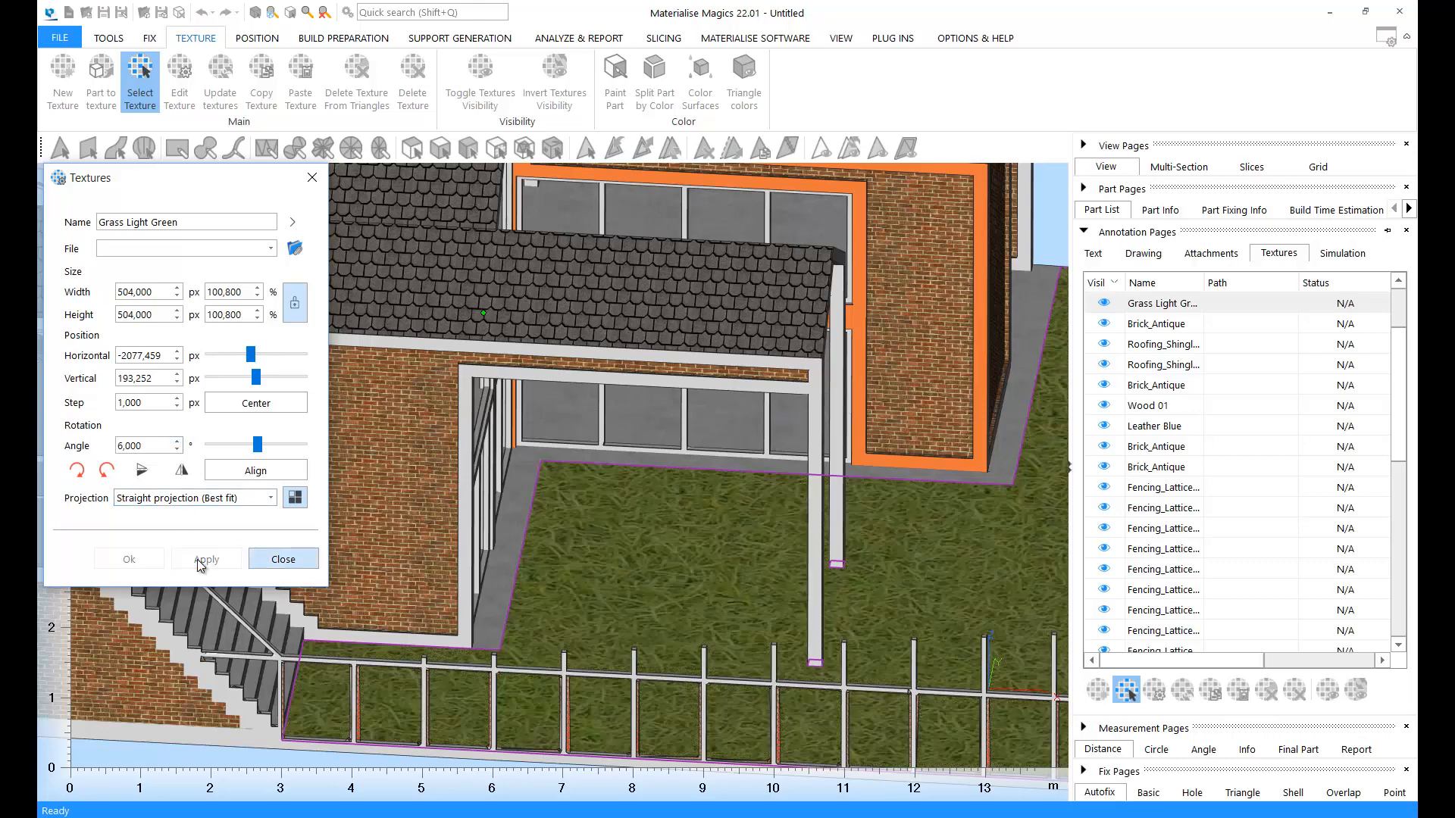
click(283, 559)
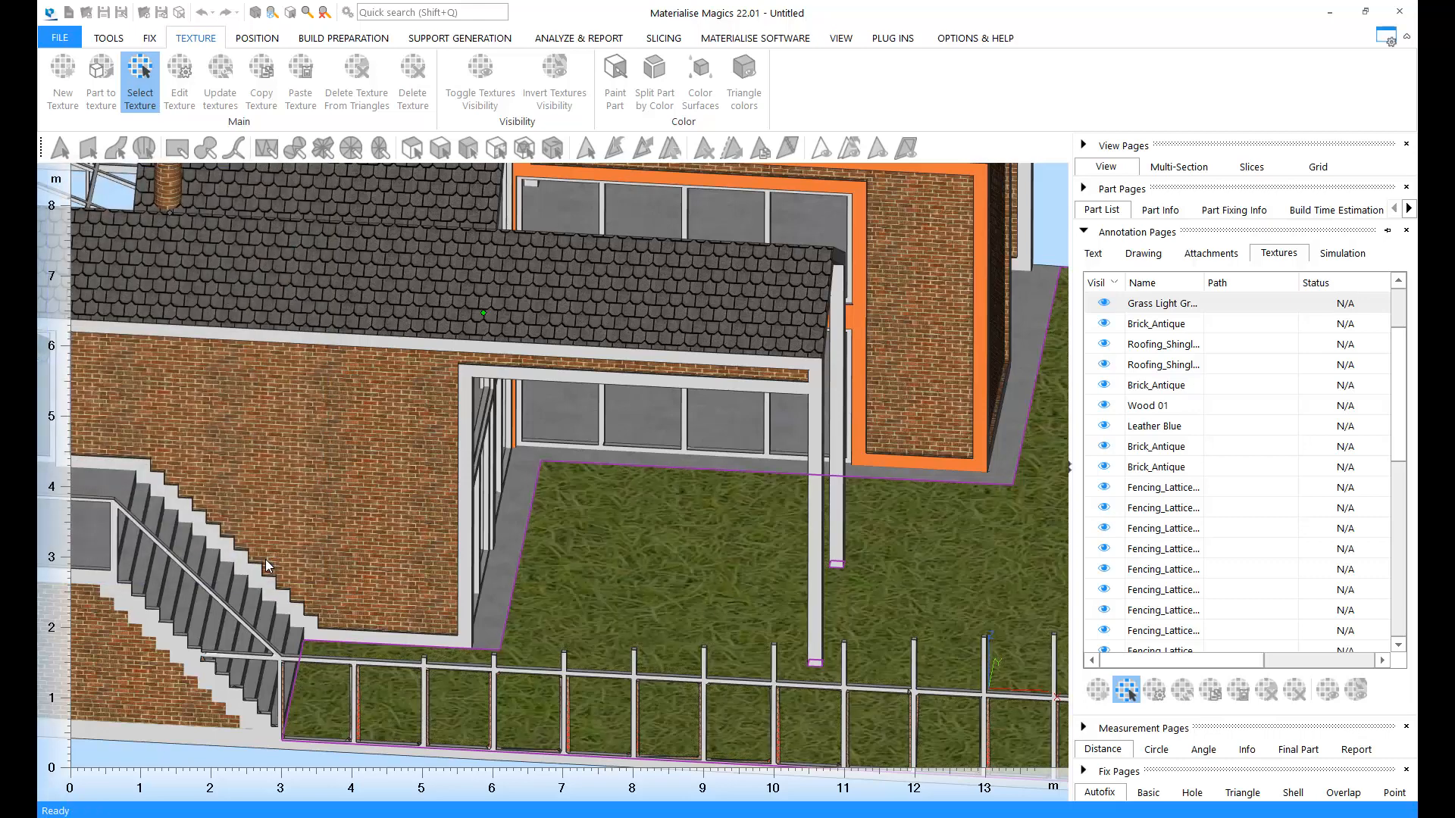
click(742, 79)
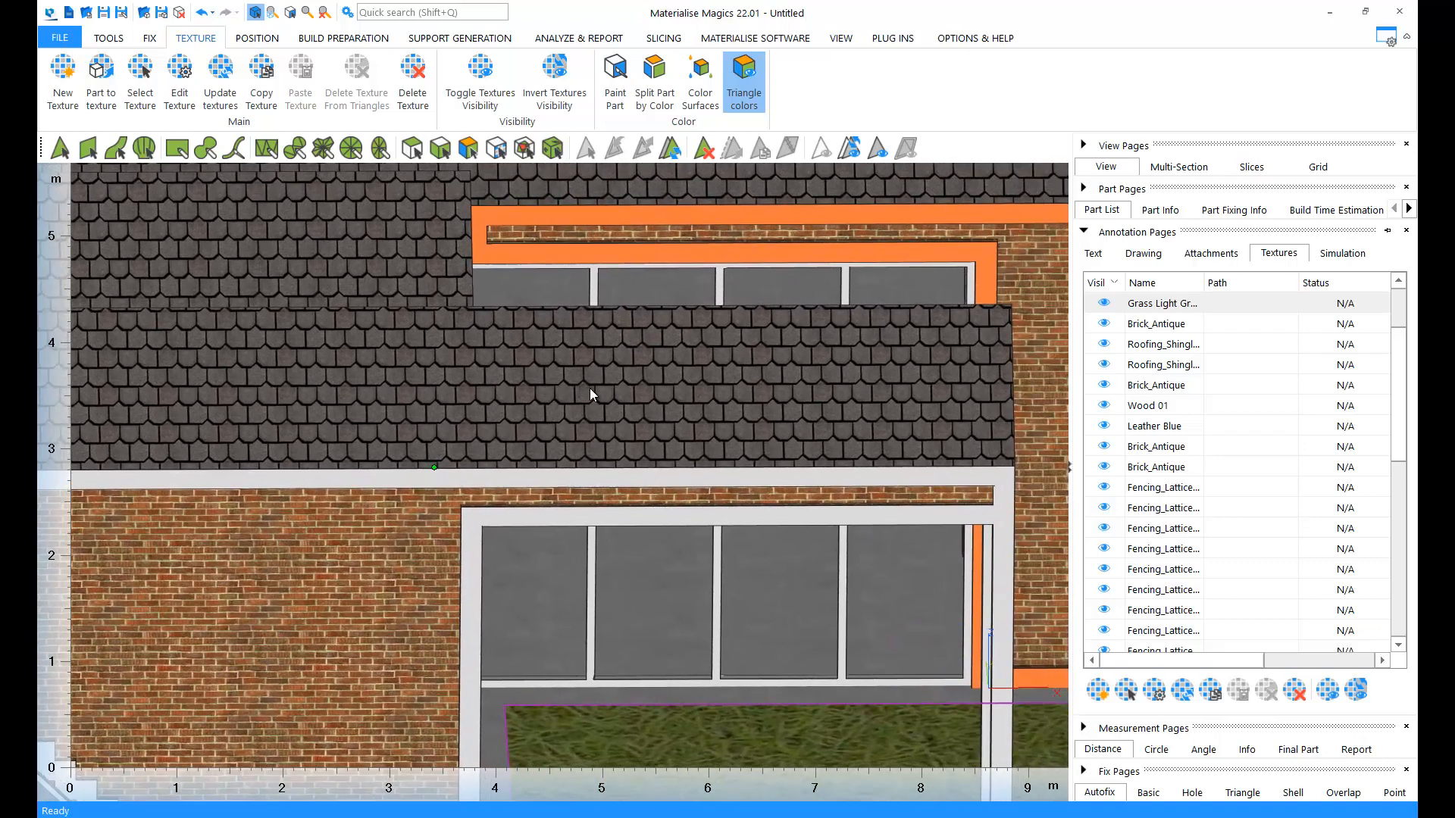
Step: Add Materialise_logo.png from demo_files as a new texture on the roof tiles
scroll(up, 3)
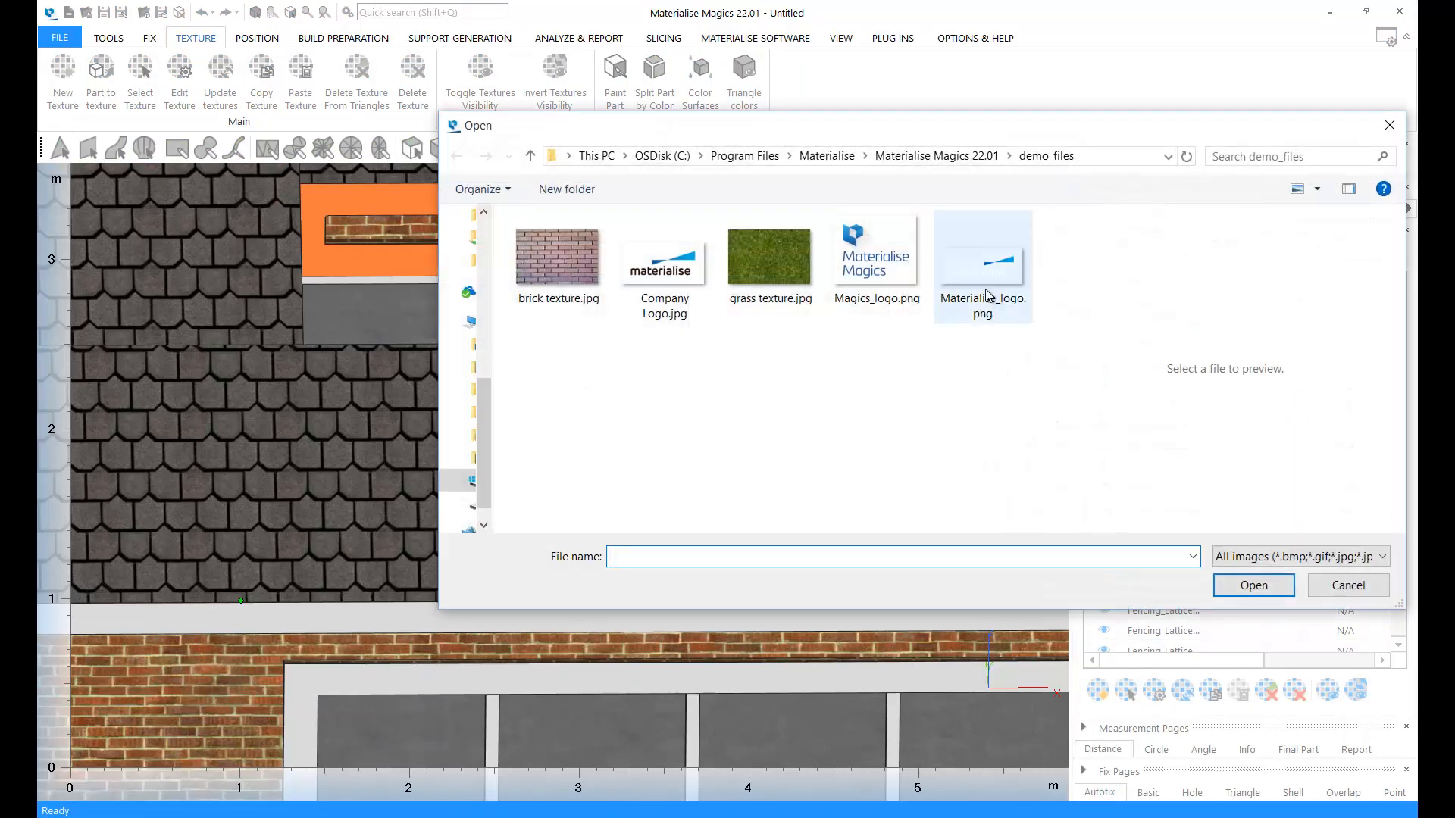
click(982, 250)
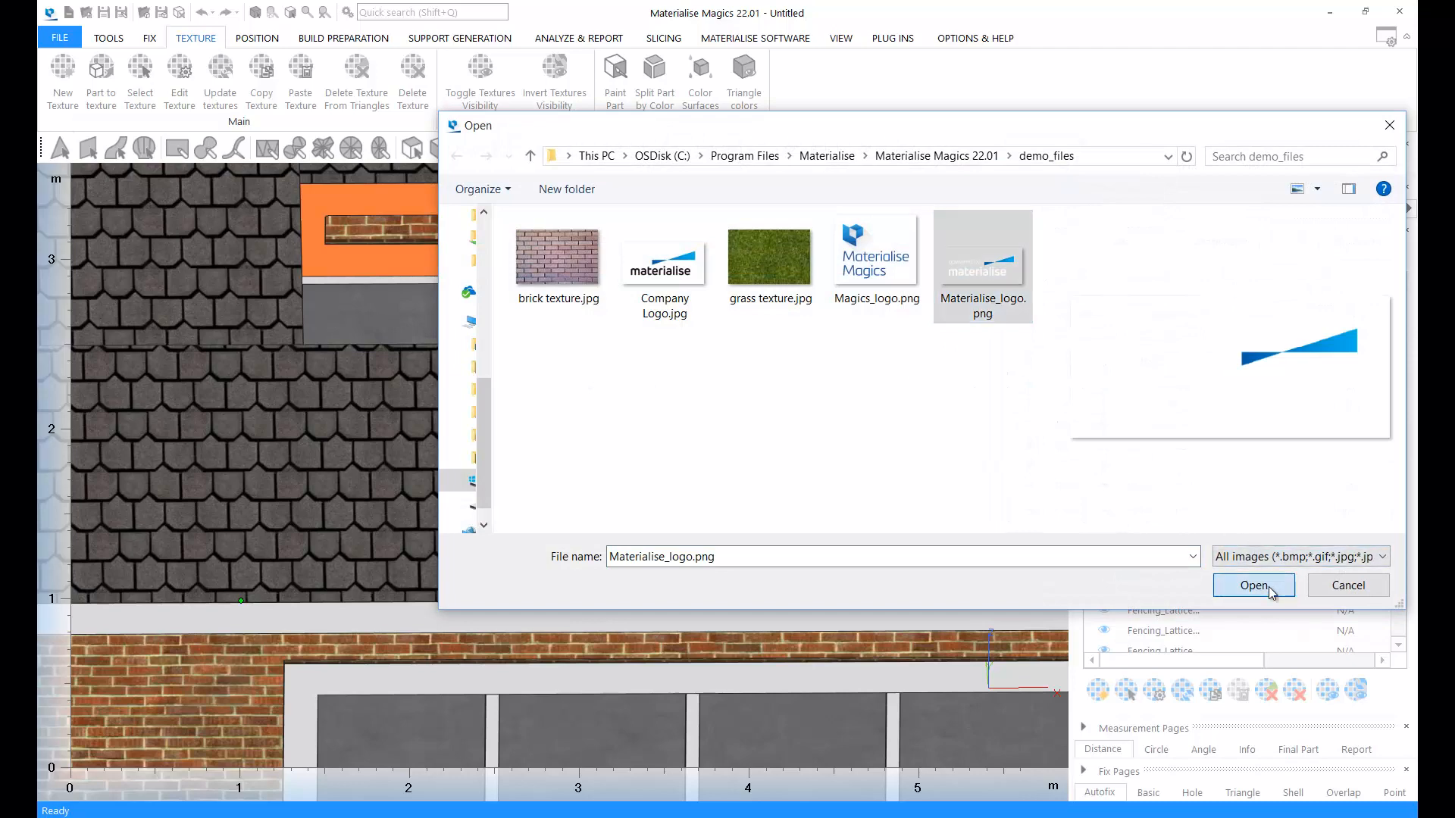
click(1254, 585)
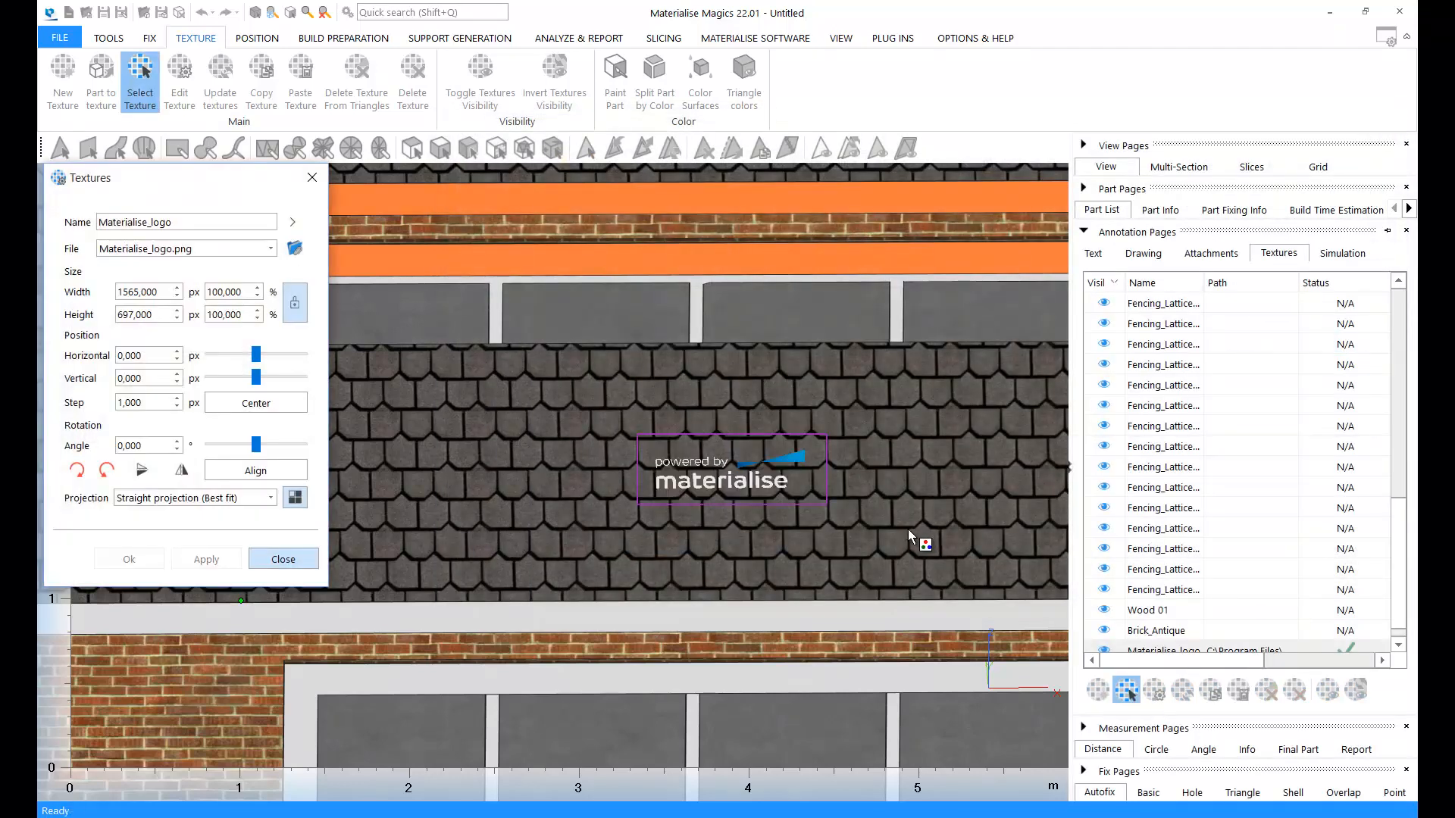
mouse_move(671, 532)
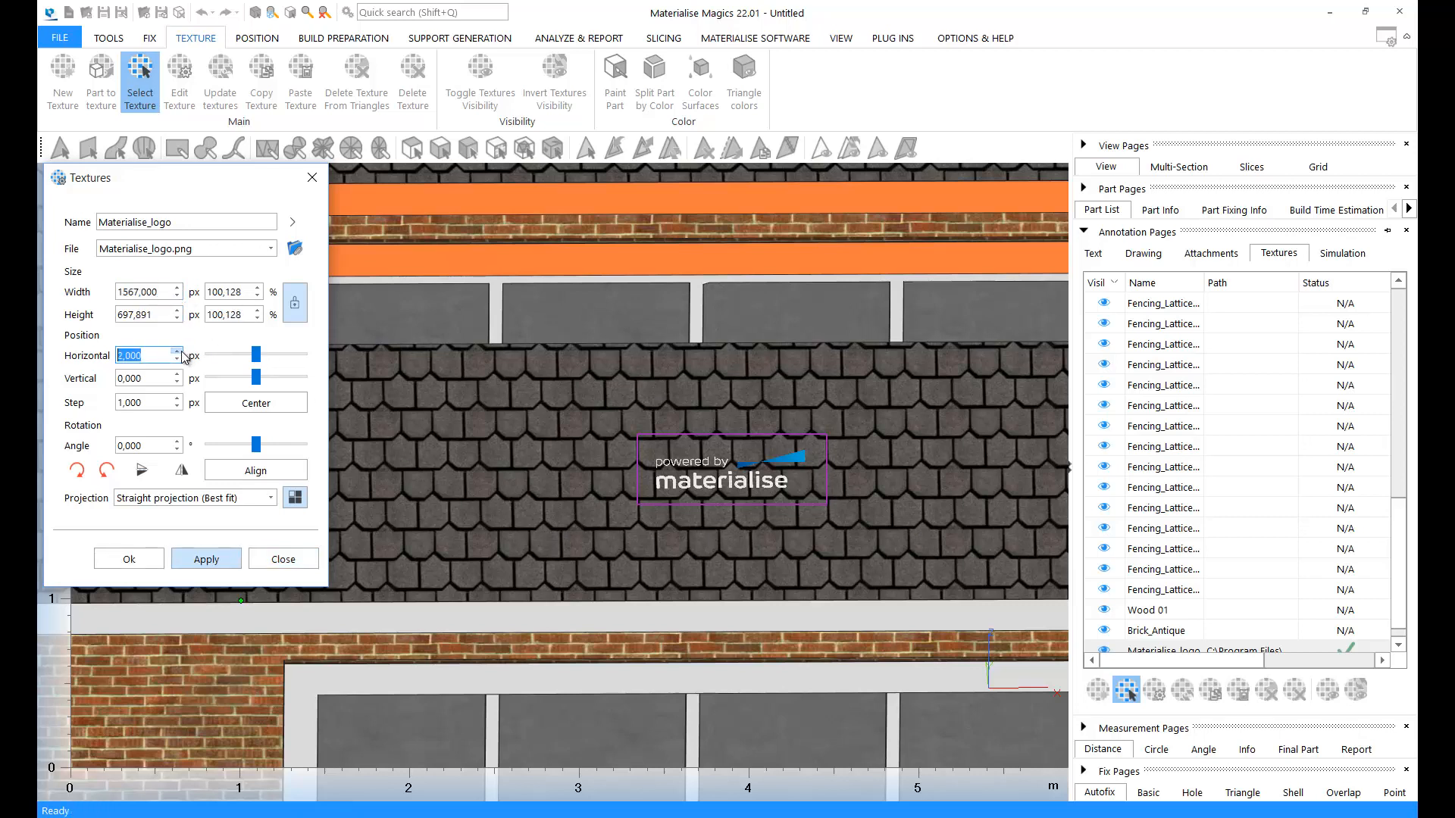
Step: Set the logo's Horizontal, Vertical and Angle to 0 and apply
click(144, 445)
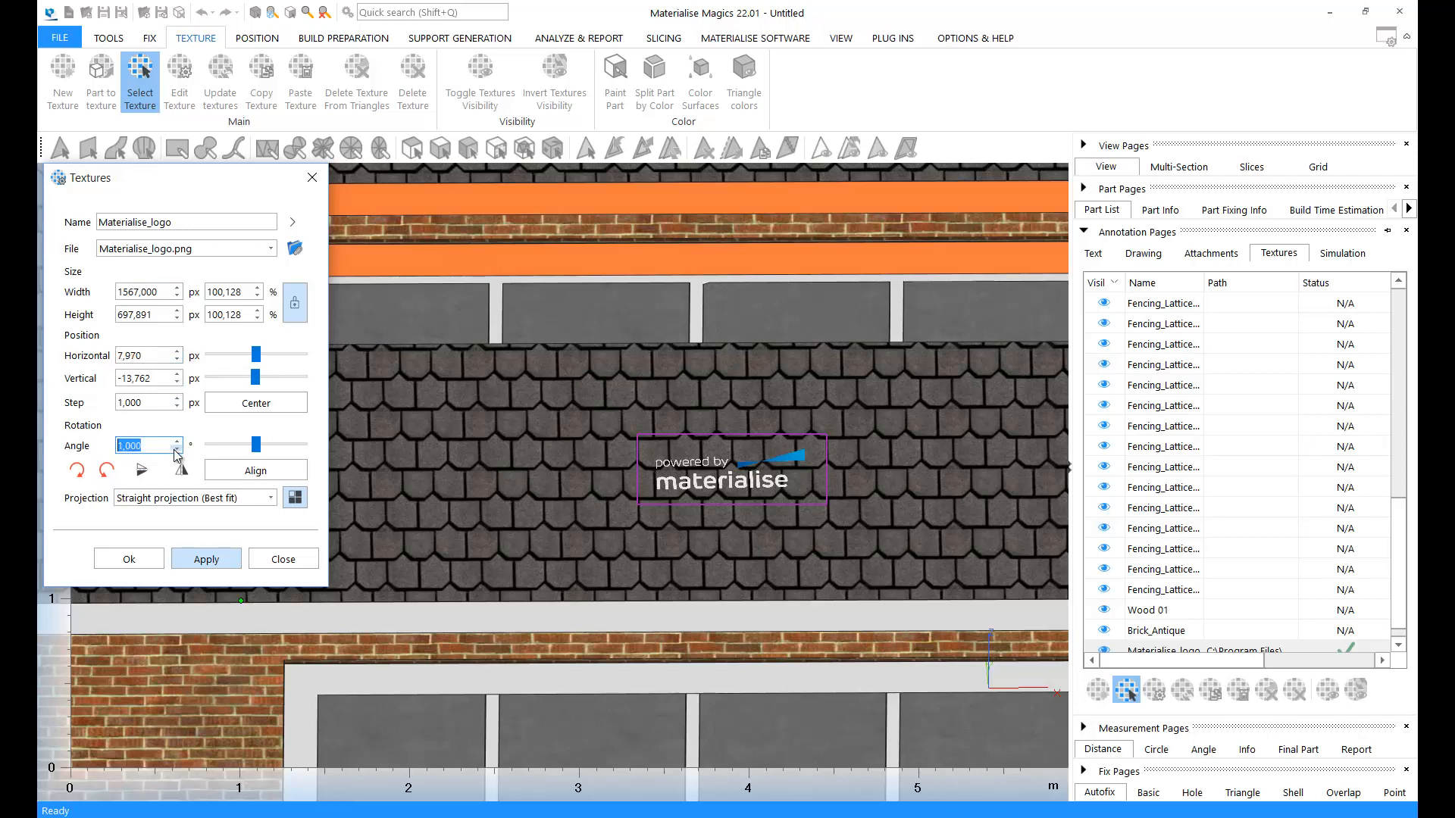
click(206, 560)
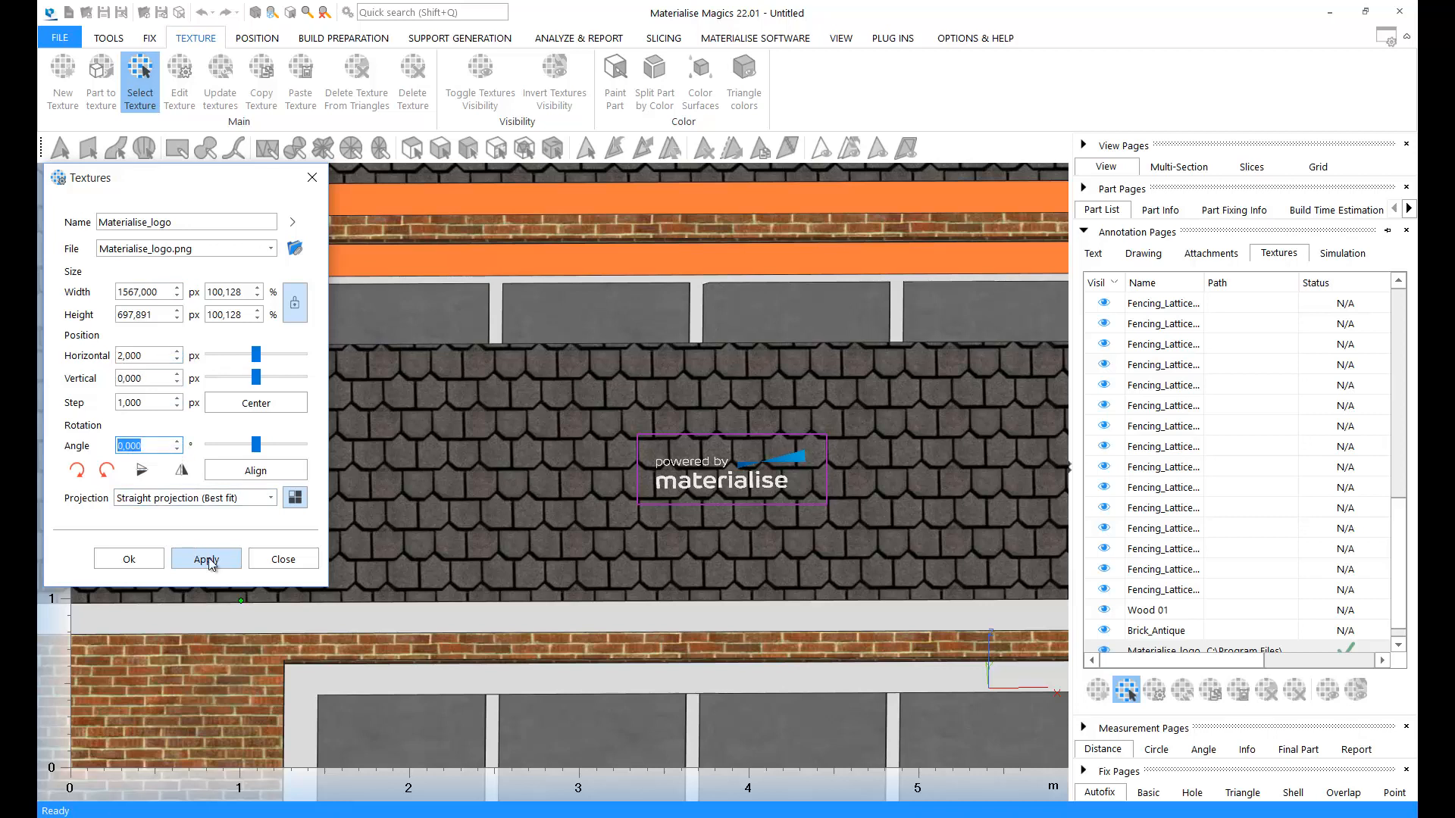
click(206, 559)
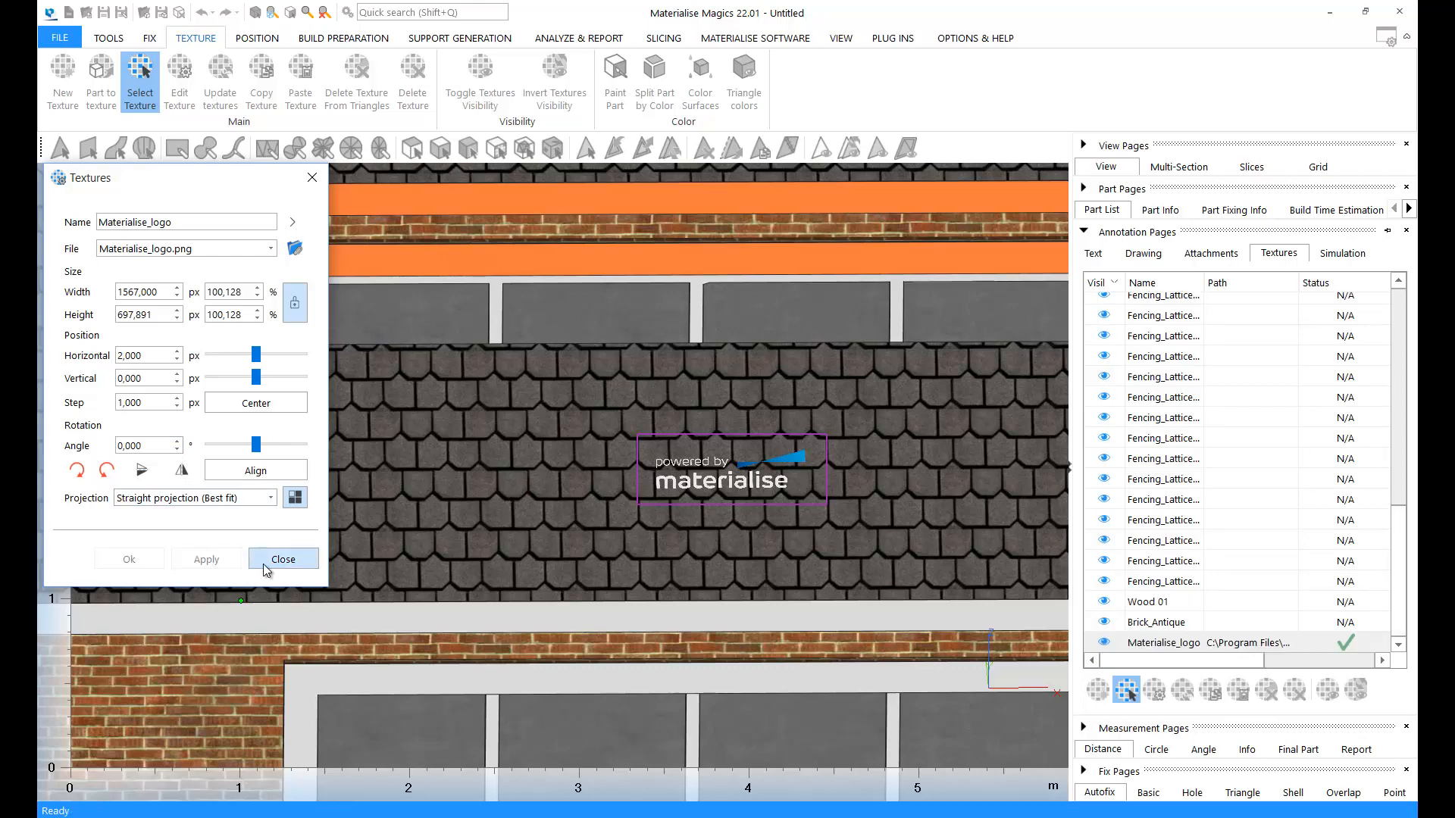
click(283, 559)
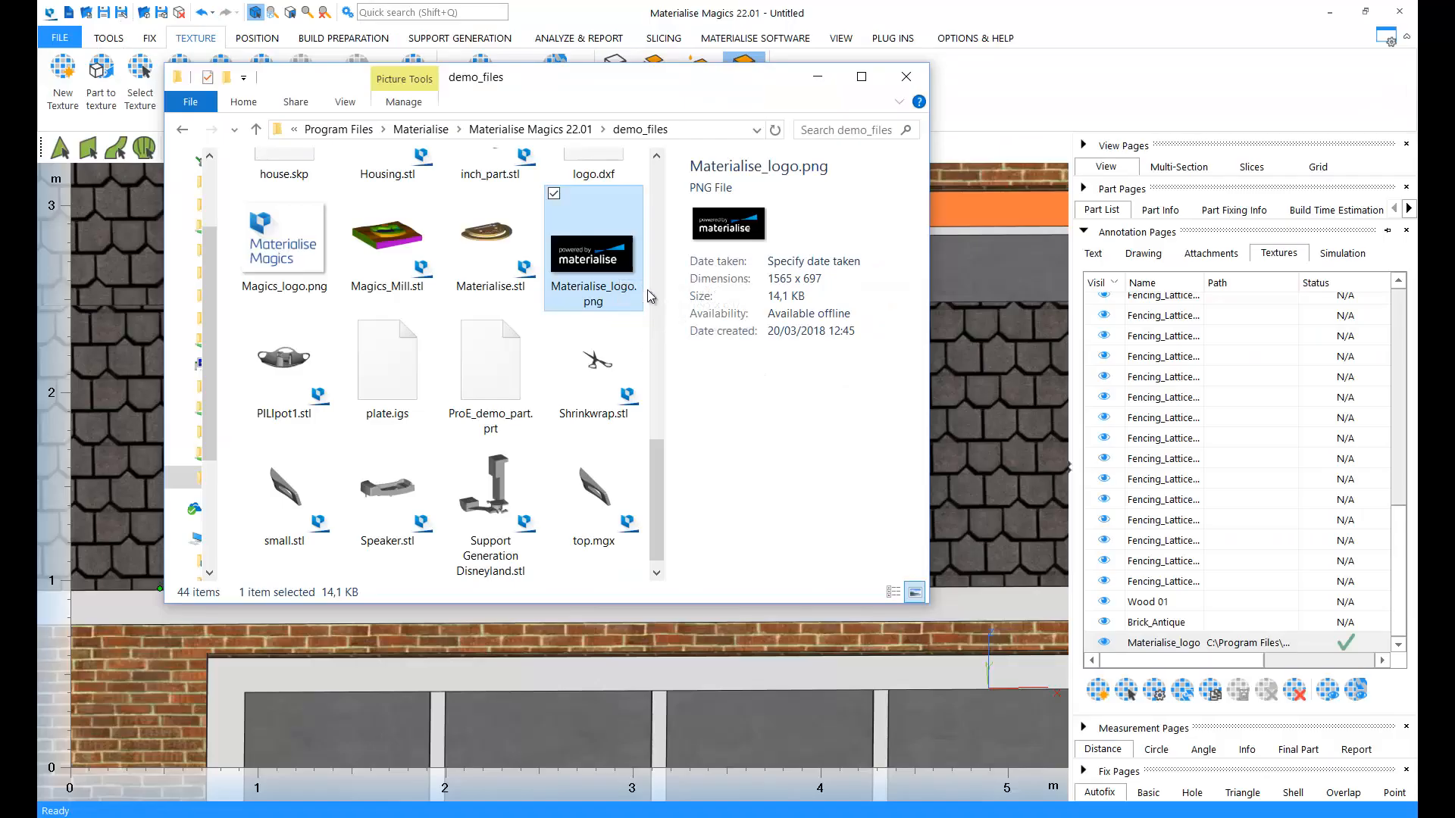
mouse_move(599, 295)
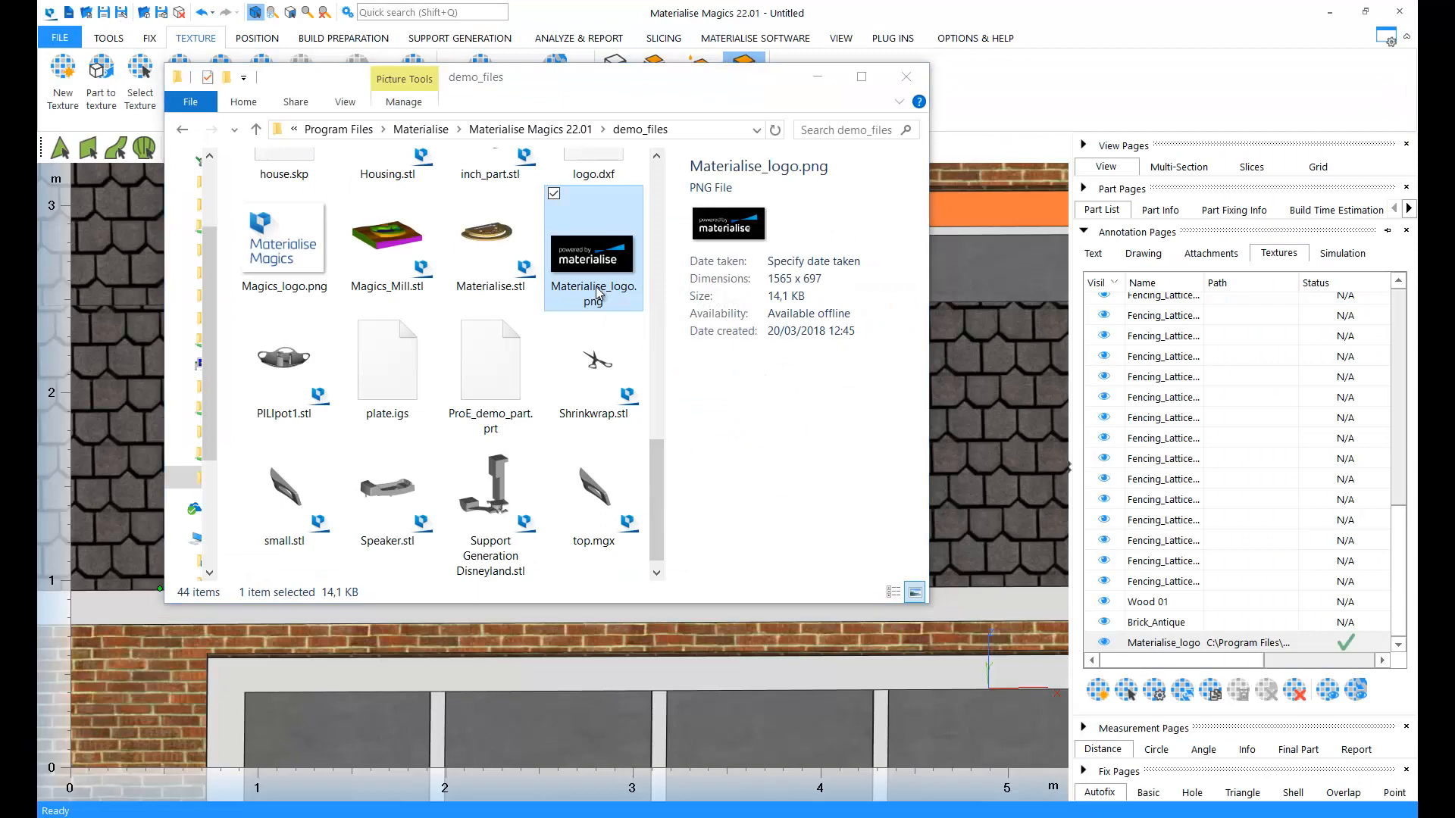
Step: Edit Materialise_logo.png from File Explorer and update the roof texture to the black-backed version
double_click(593, 240)
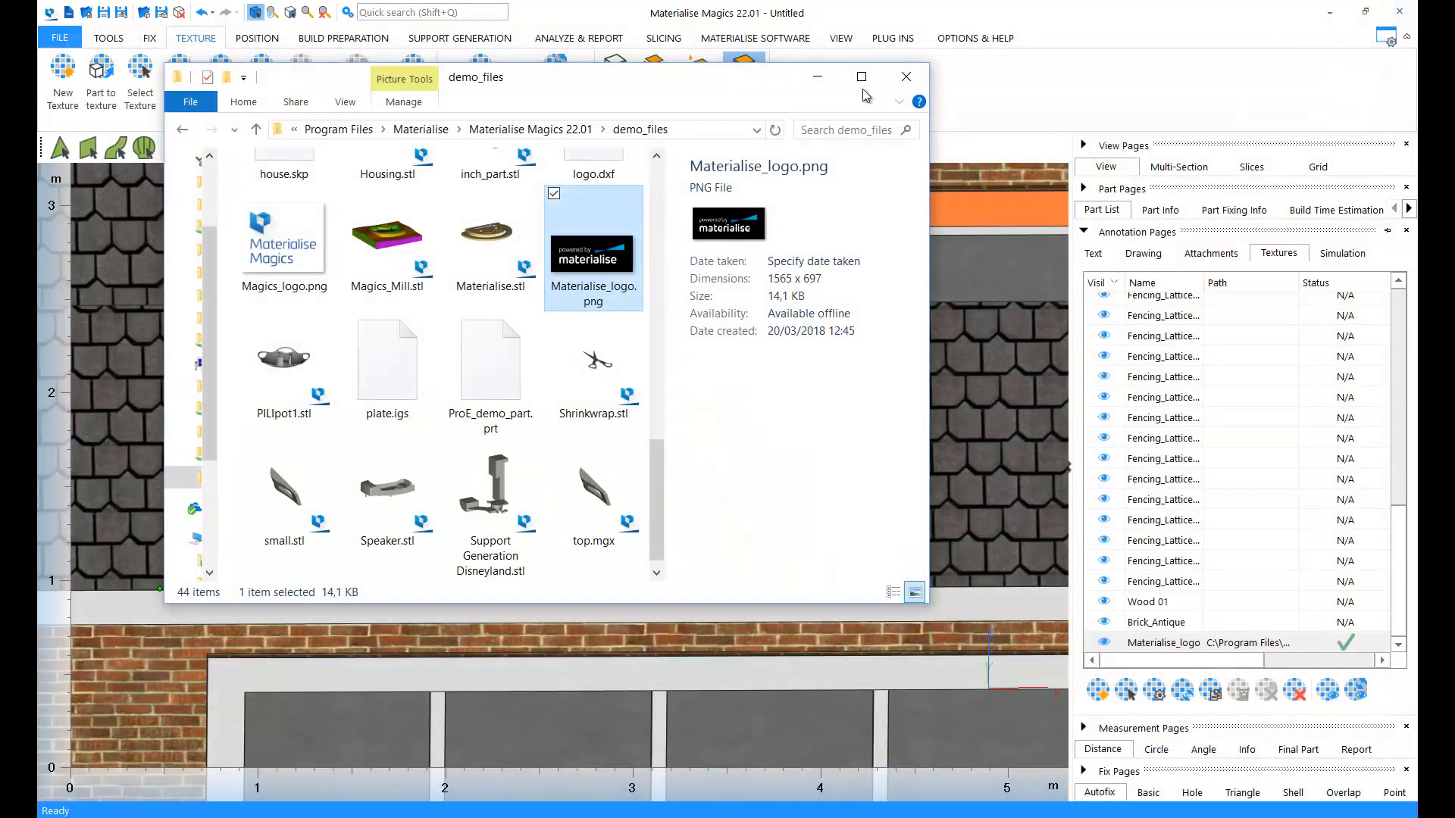
click(906, 75)
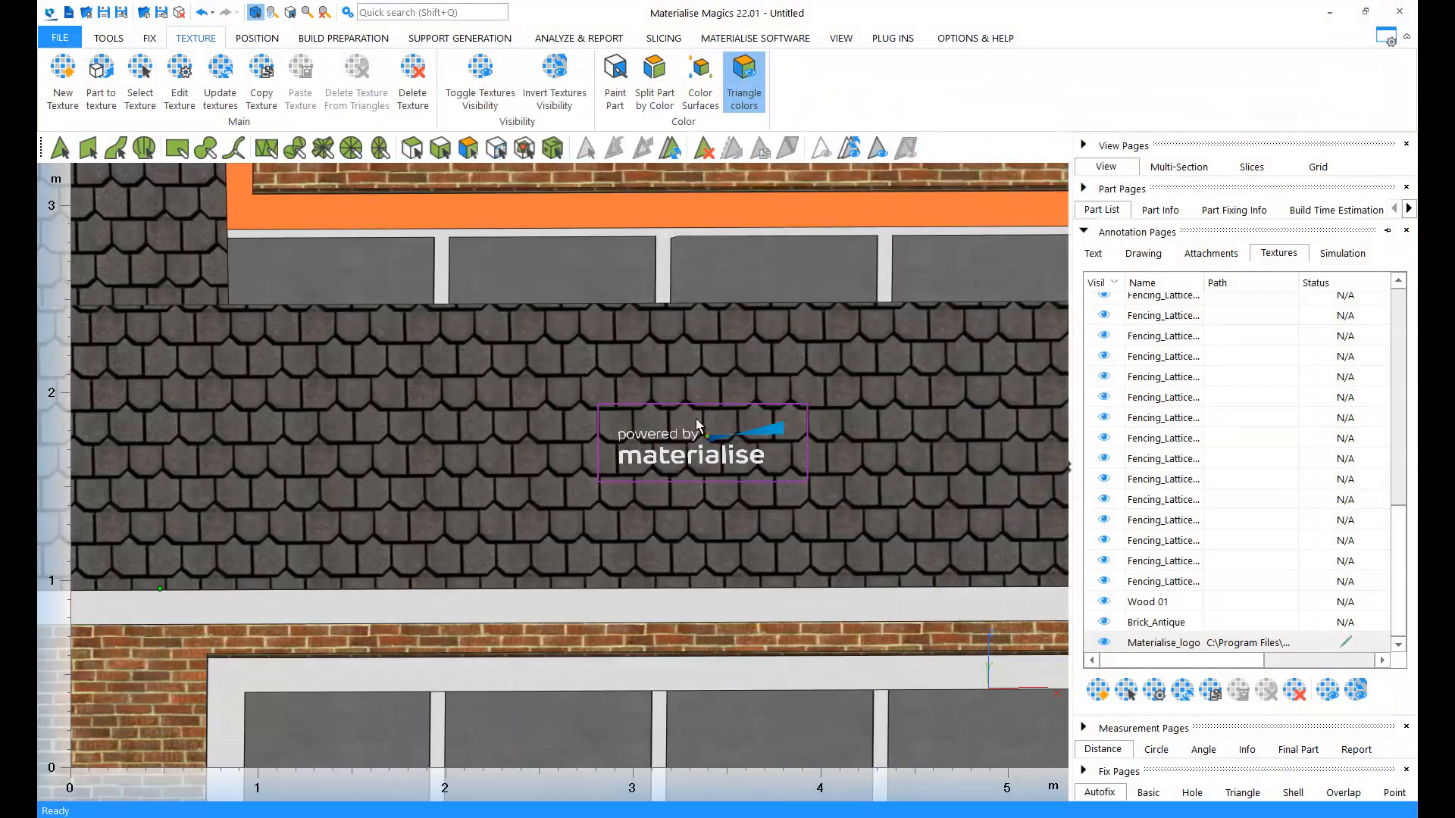
mouse_move(909, 507)
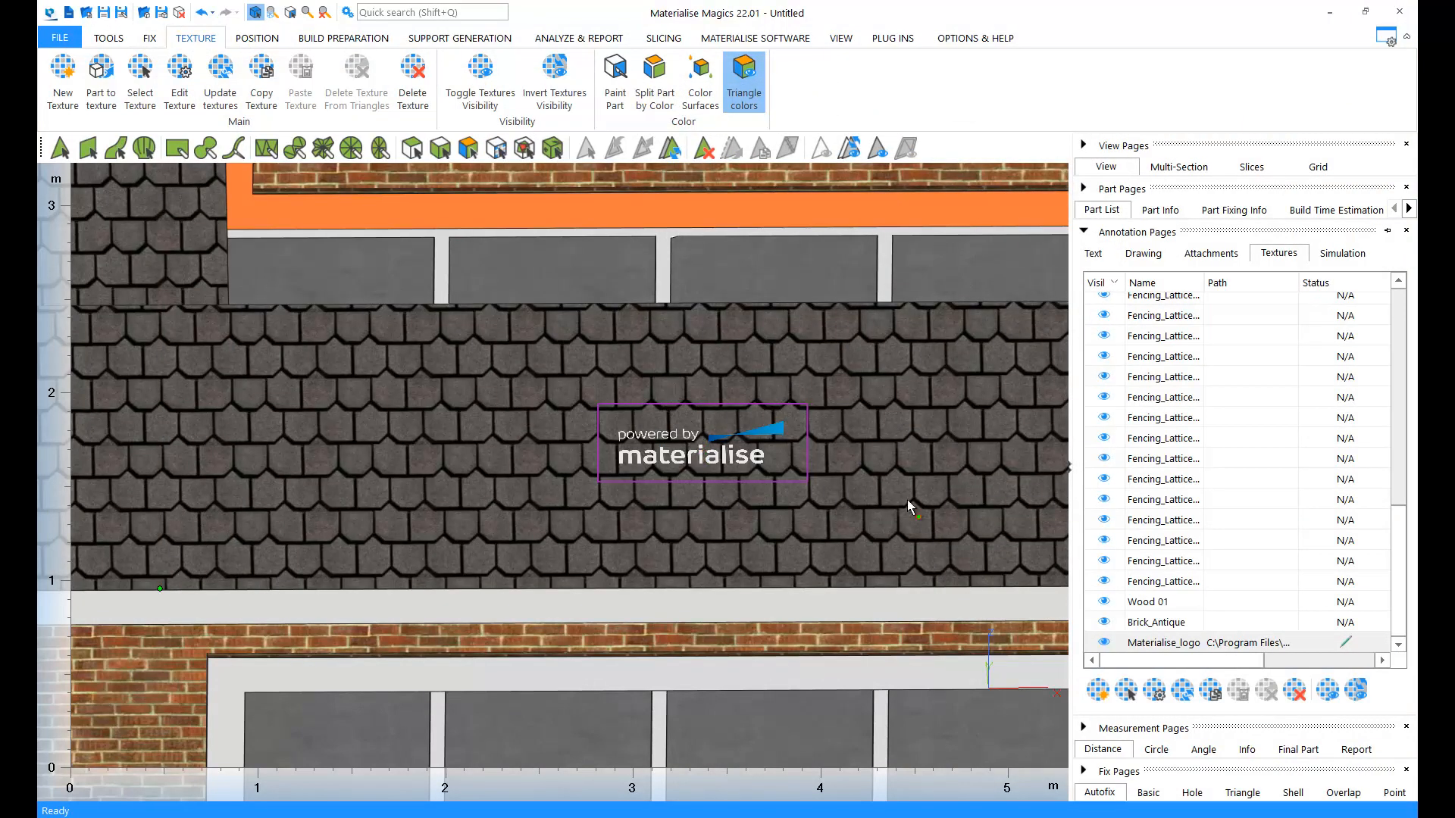
mouse_move(1179, 690)
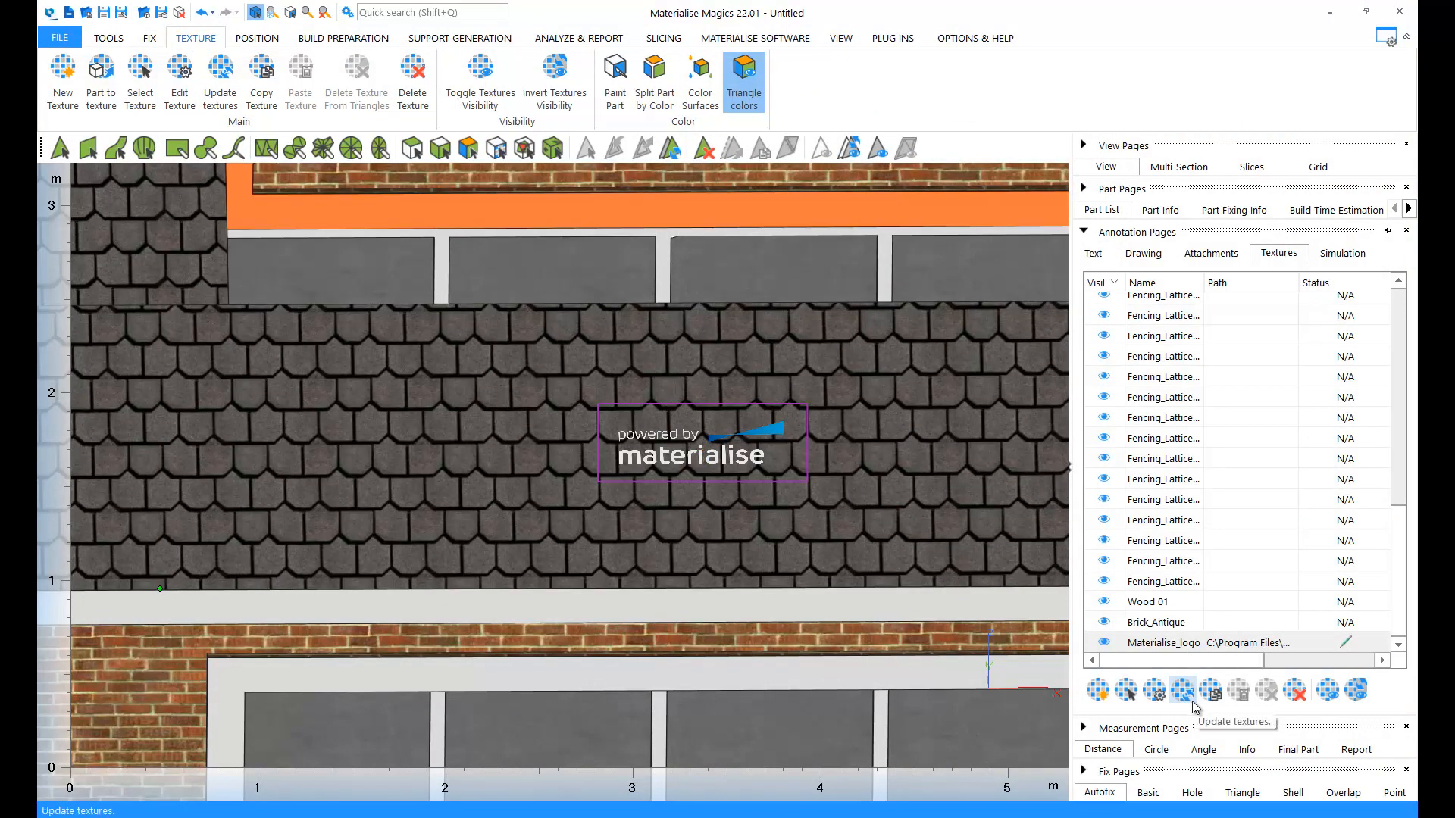
click(1212, 690)
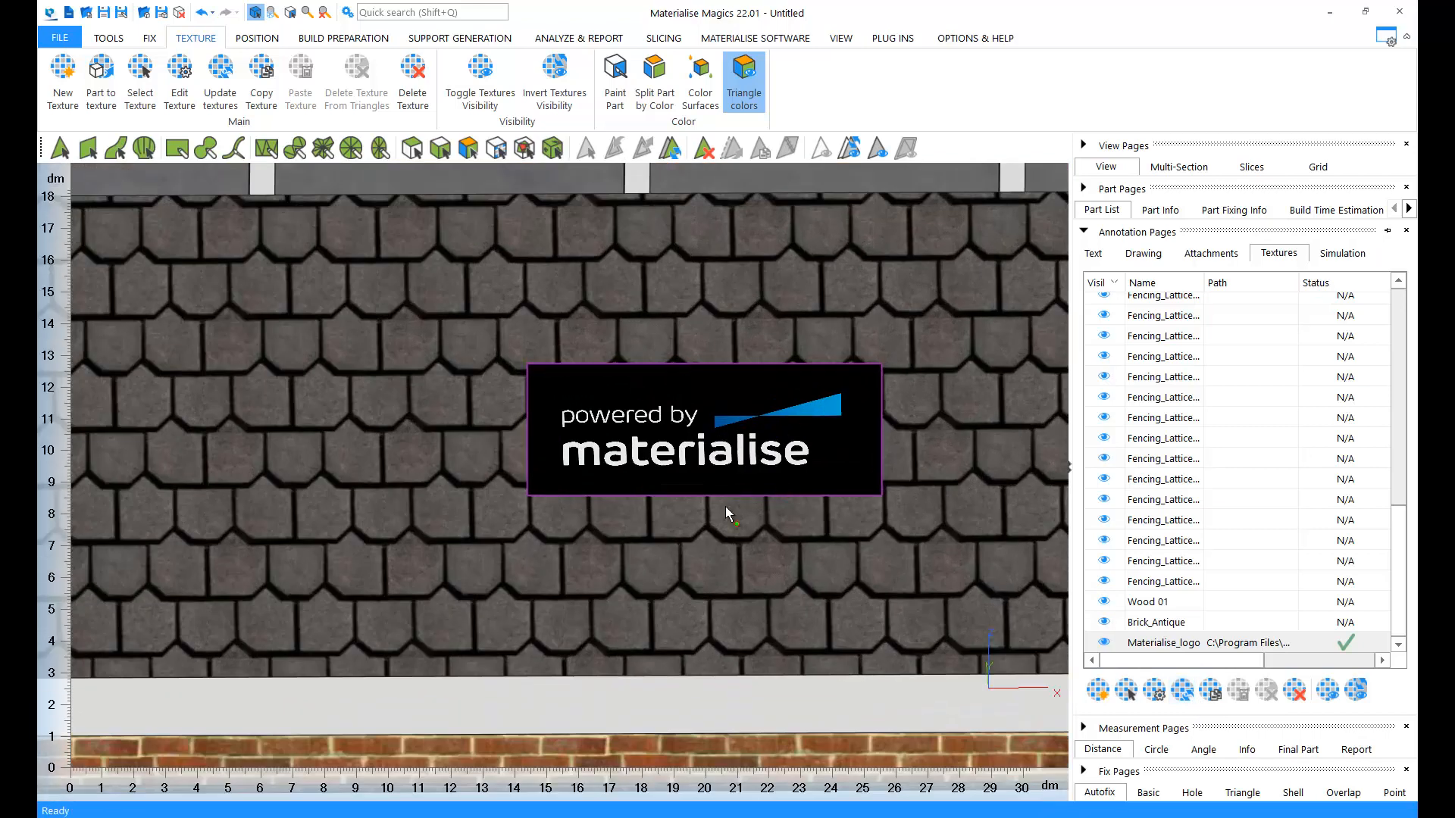
mouse_move(742, 480)
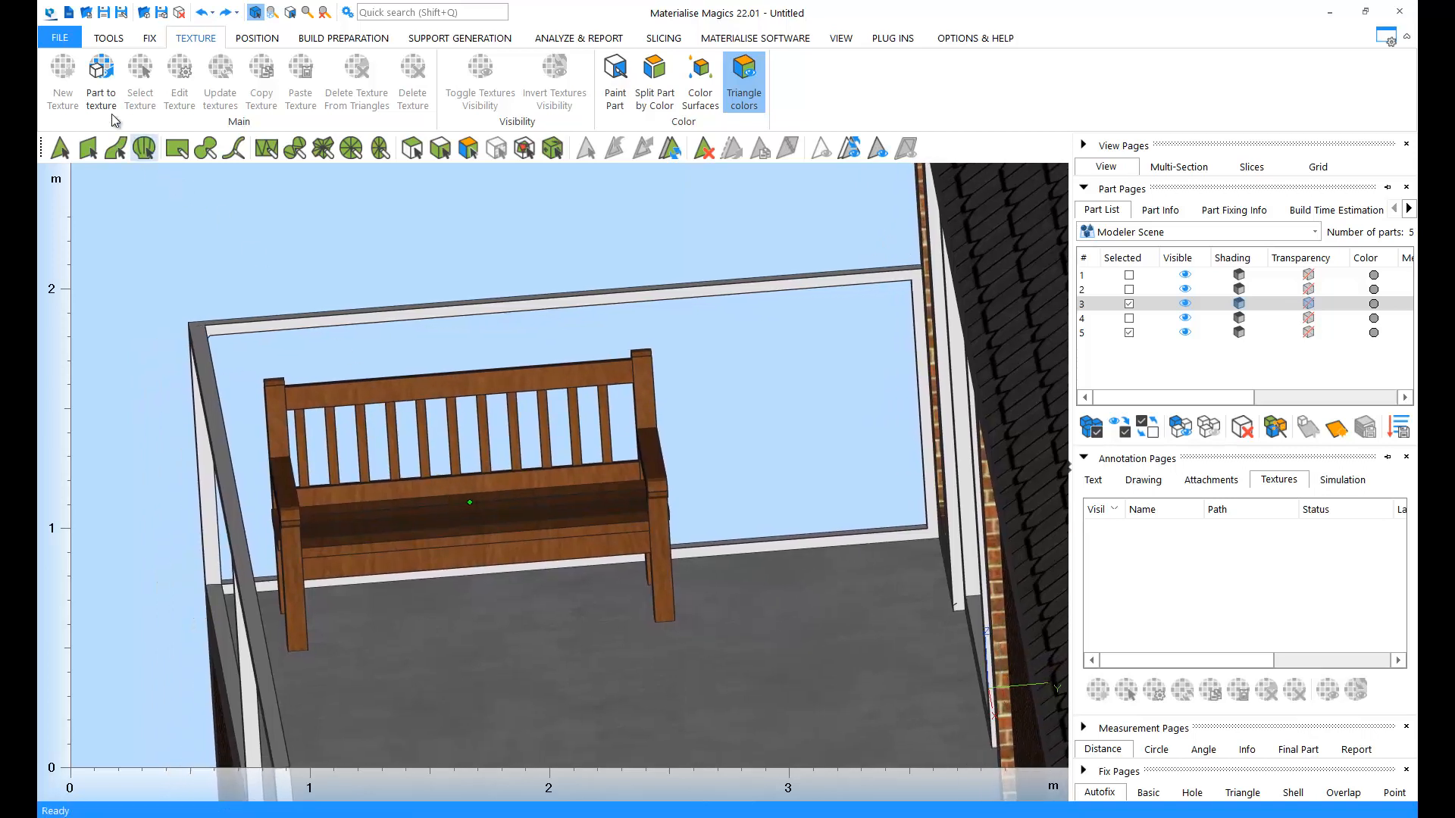
Step: Convert the bench part into a 256 x 256 texture on the marked balcony floor surface
click(100, 74)
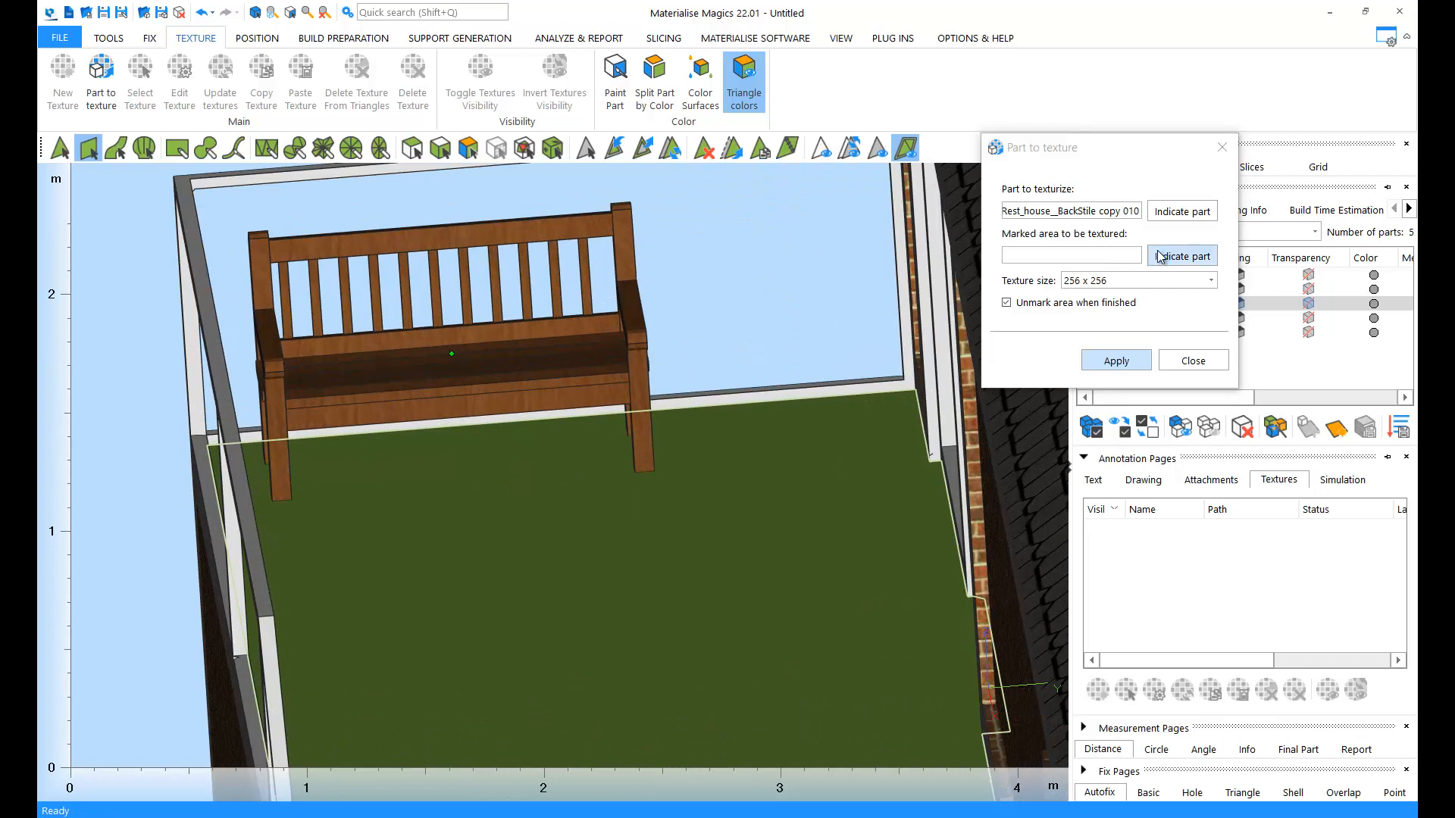
click(1182, 257)
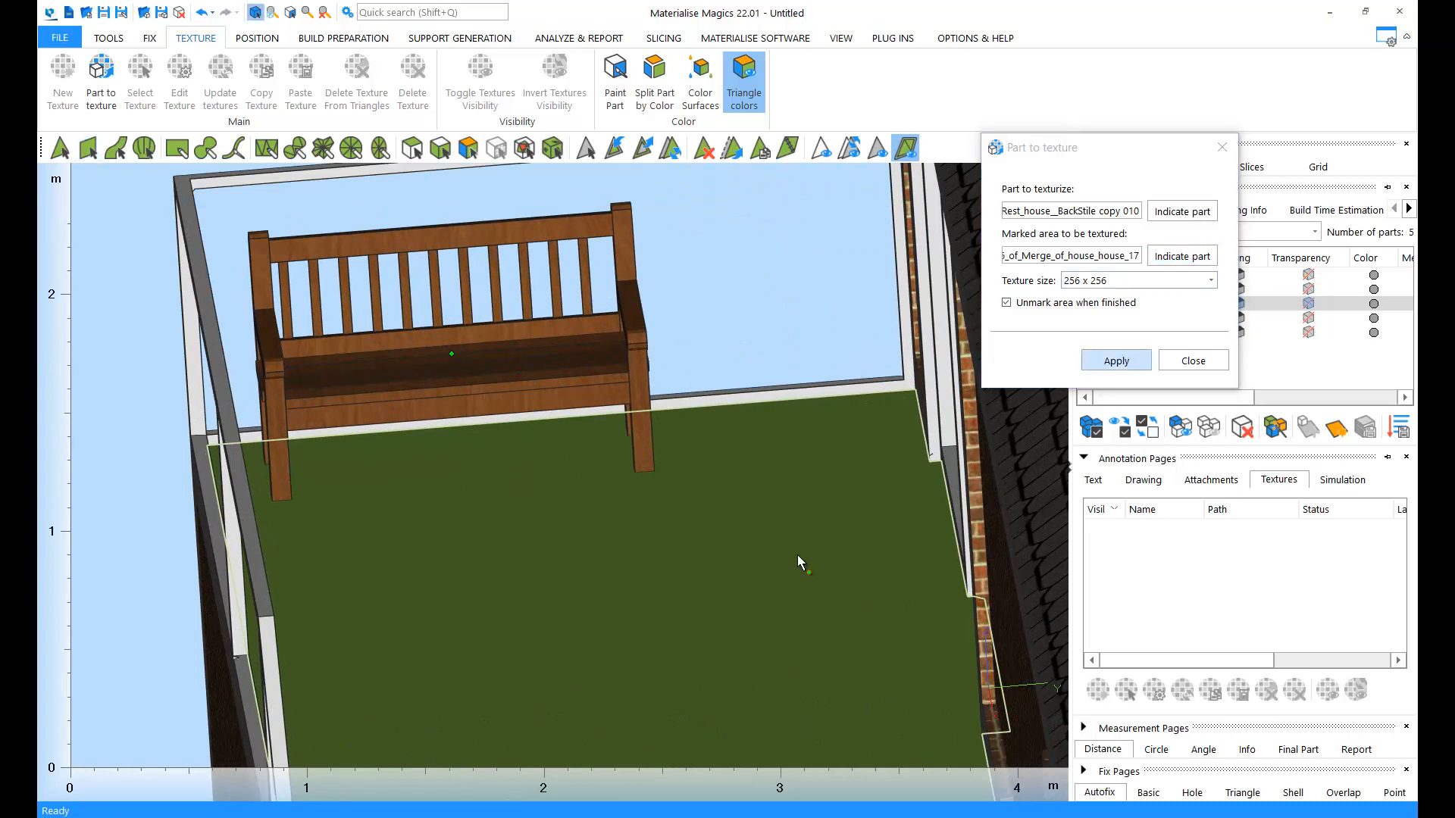
click(1116, 361)
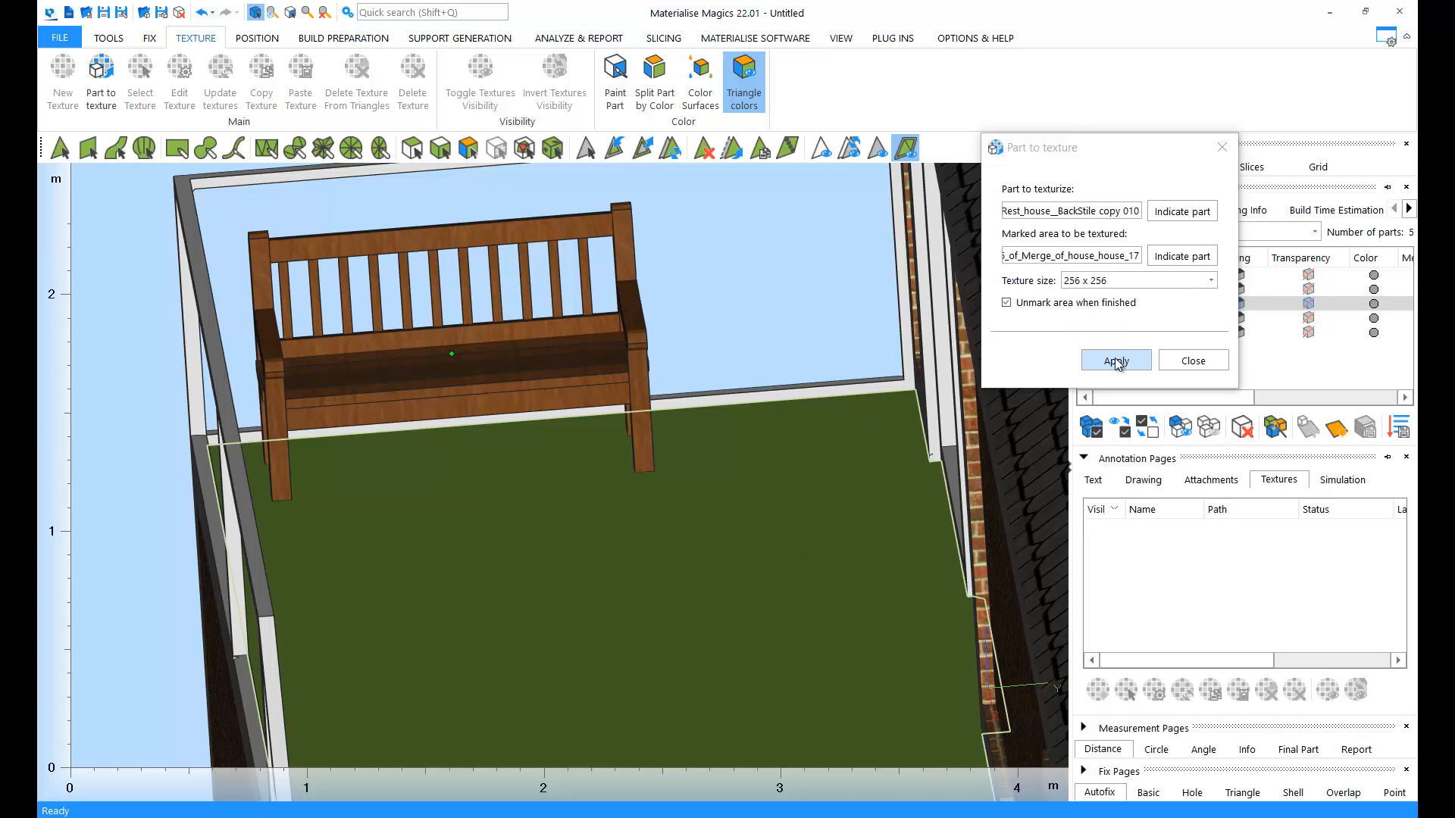
click(1116, 360)
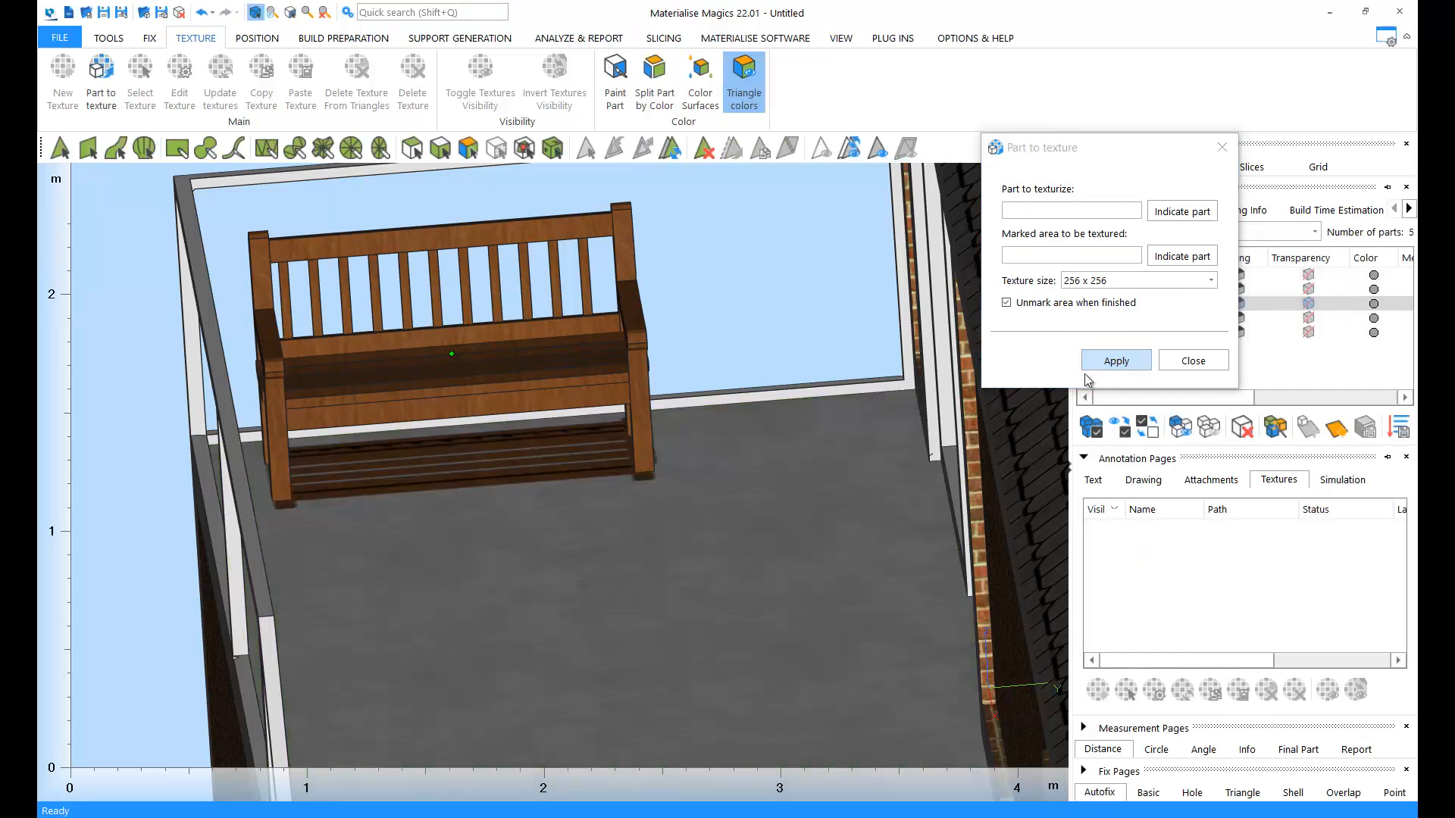